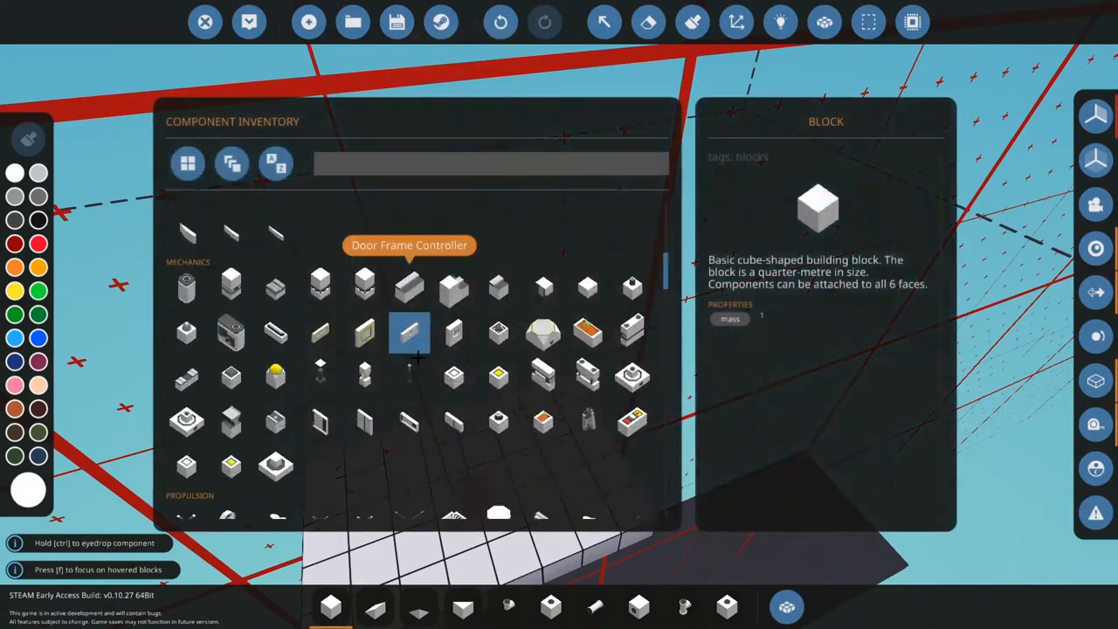
Pick the engine from the component inventory and scroll further through the list
left_click(231, 286)
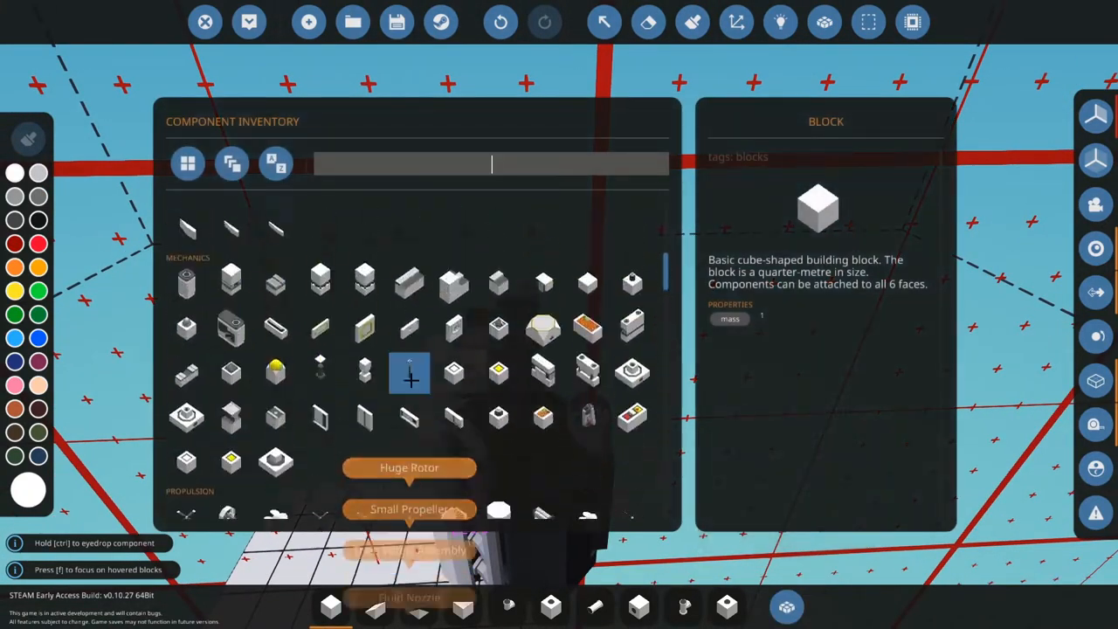
scroll("down", 3)
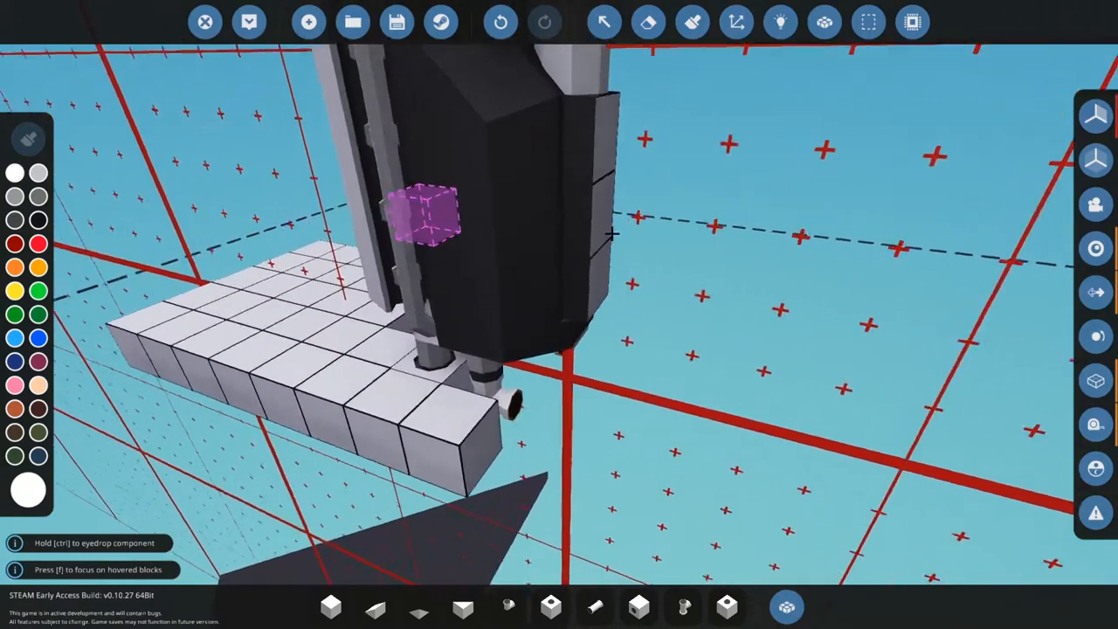
mouse_move(594, 606)
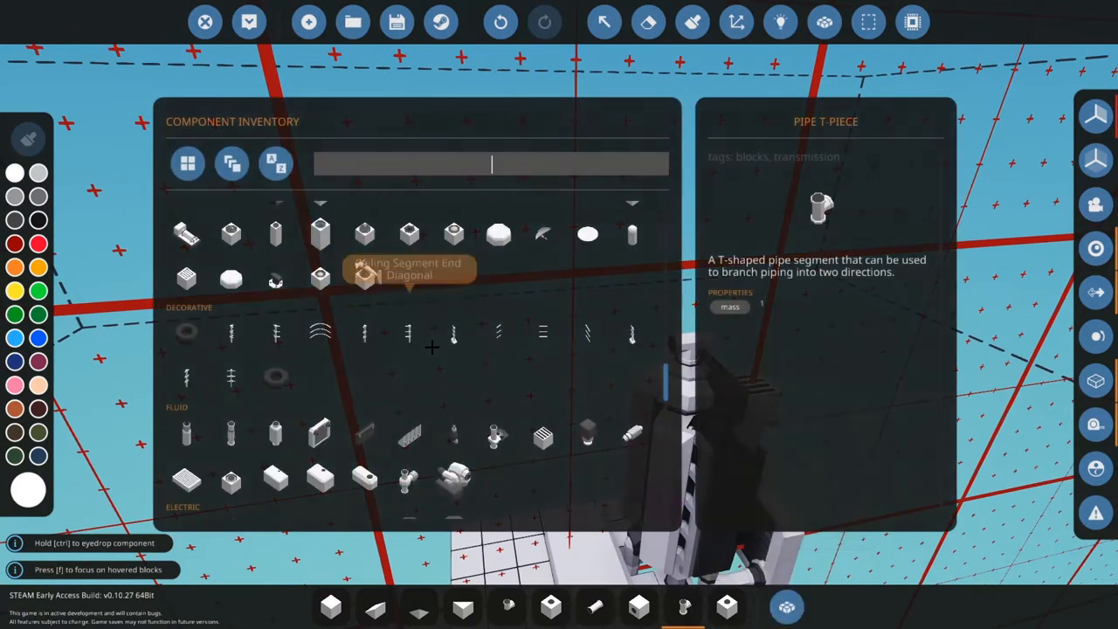
Reopen the component inventory and scroll through it to browse sensors
scroll("down", 3)
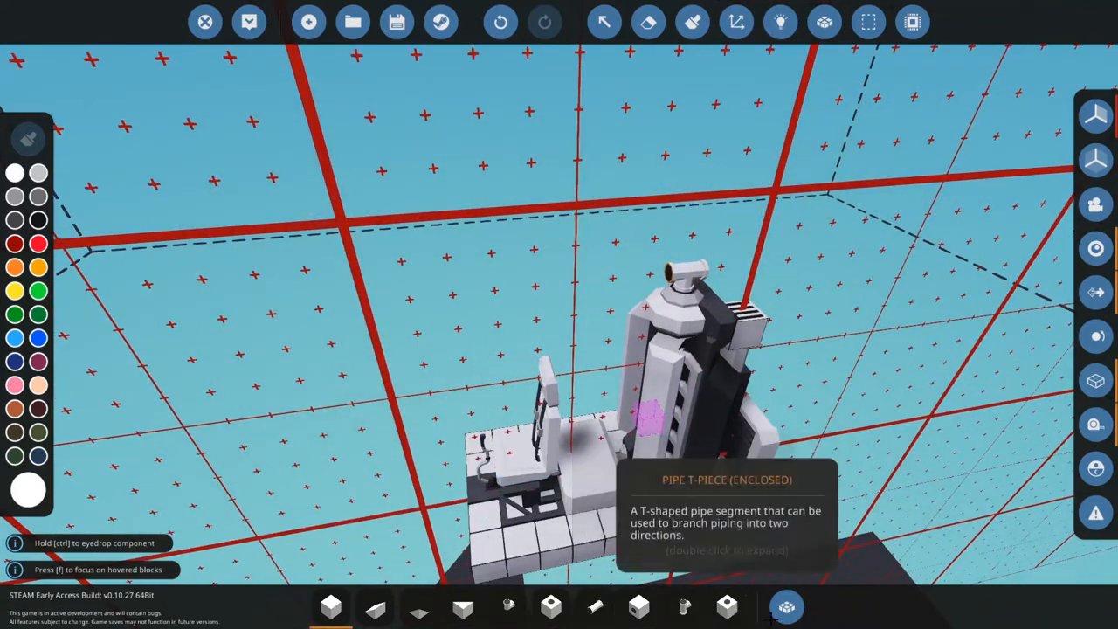
left_click(785, 606)
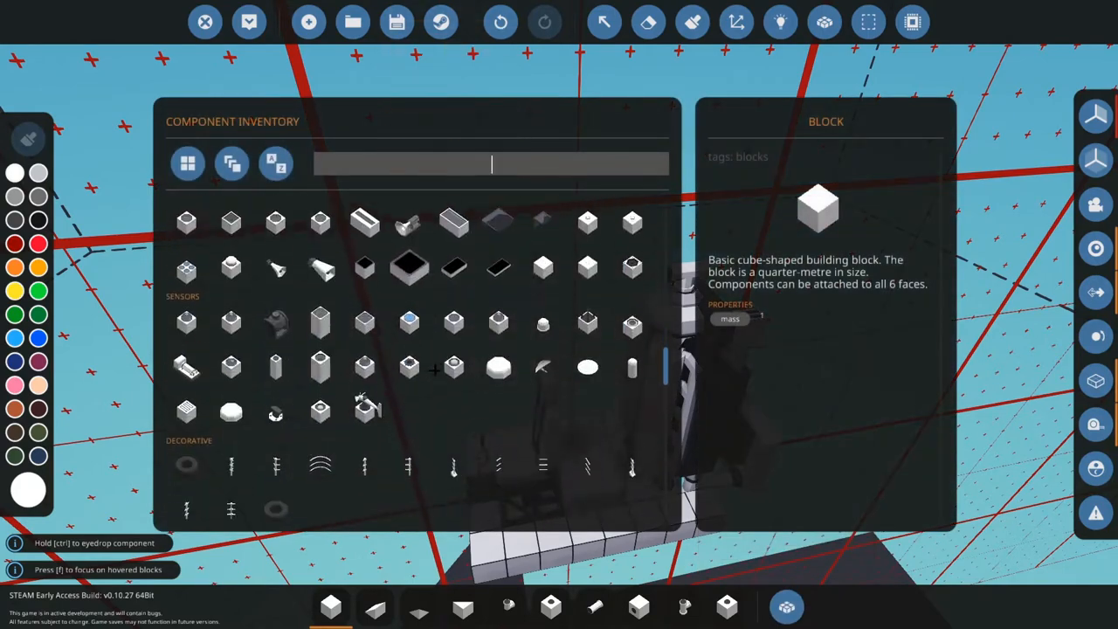
scroll("down", 3)
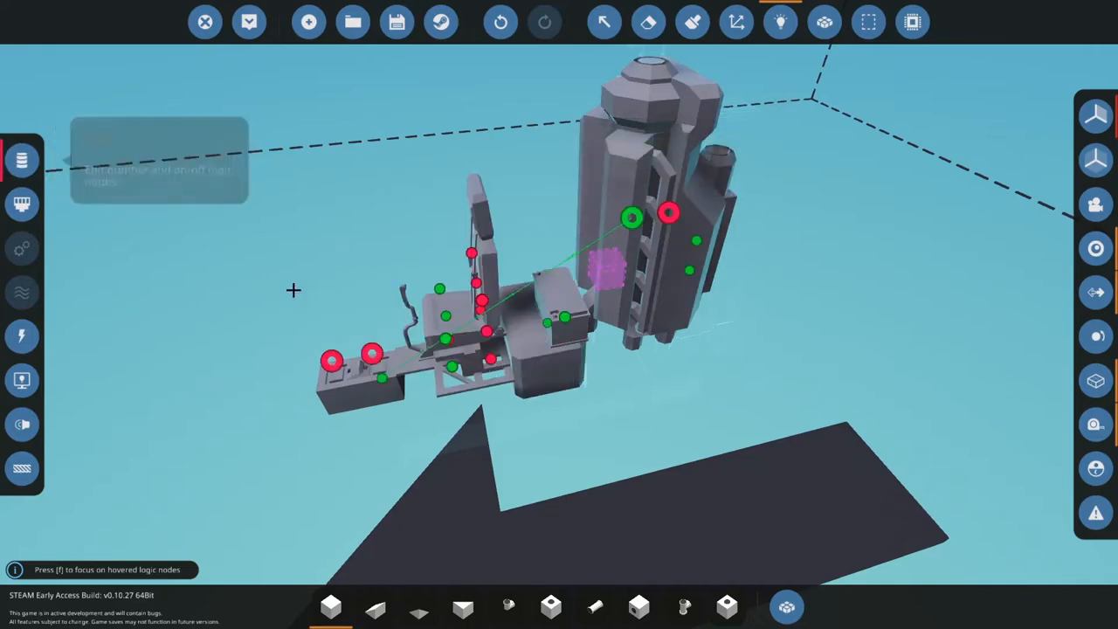
mouse_move(481, 302)
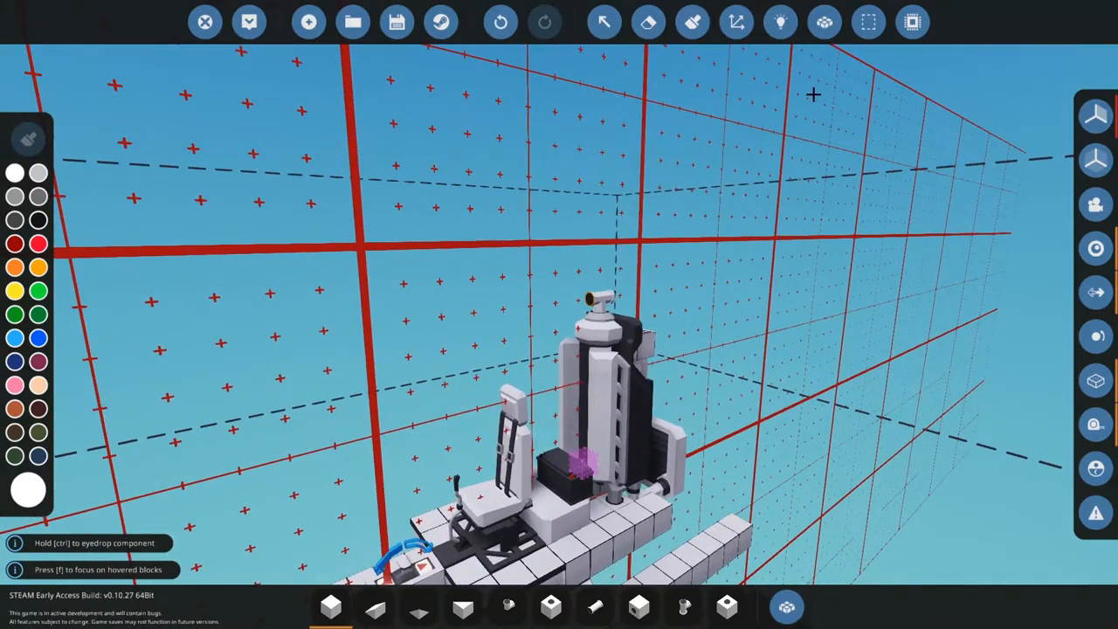
mouse_move(308, 22)
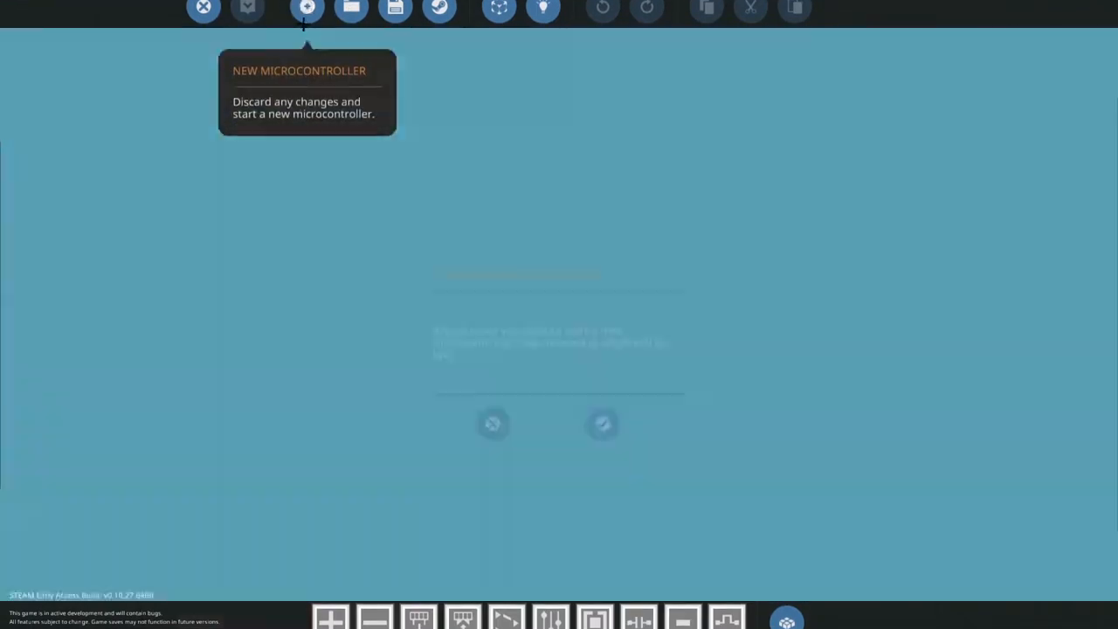
Confirm the new microcontroller and name it 'TEST TANDEM'
left_click(306, 10)
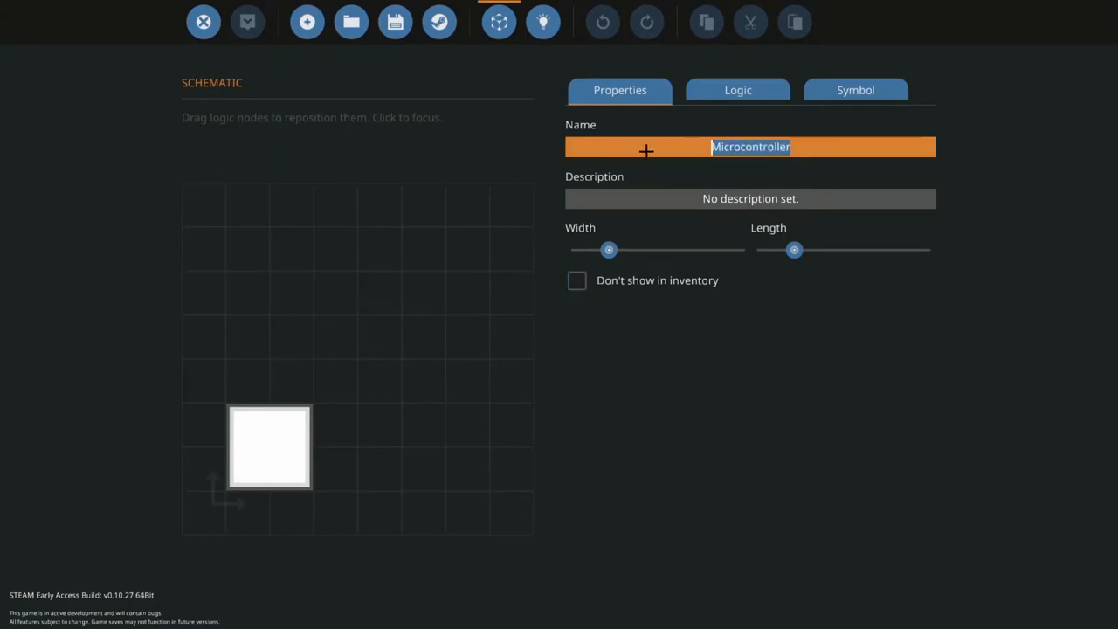
type("TEST")
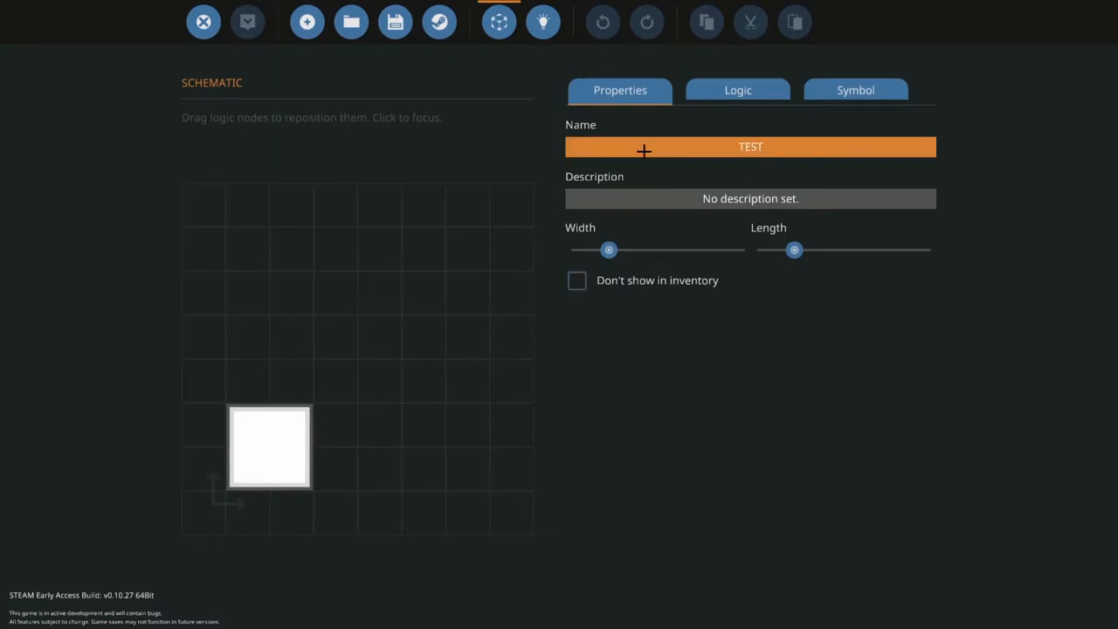
type("TANDEM")
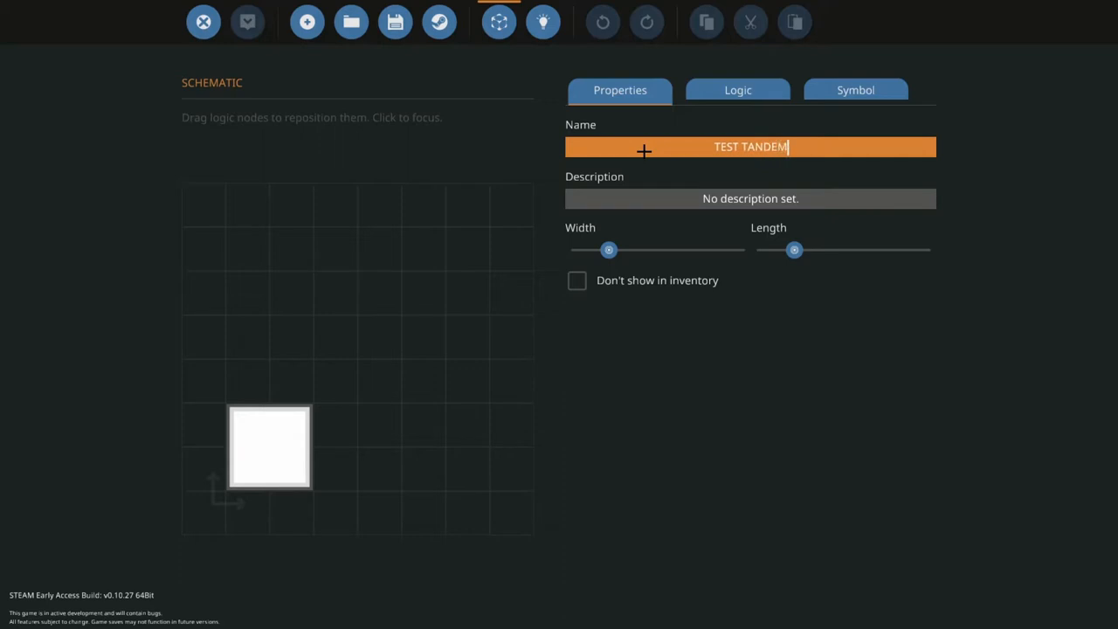
left_click(750, 199)
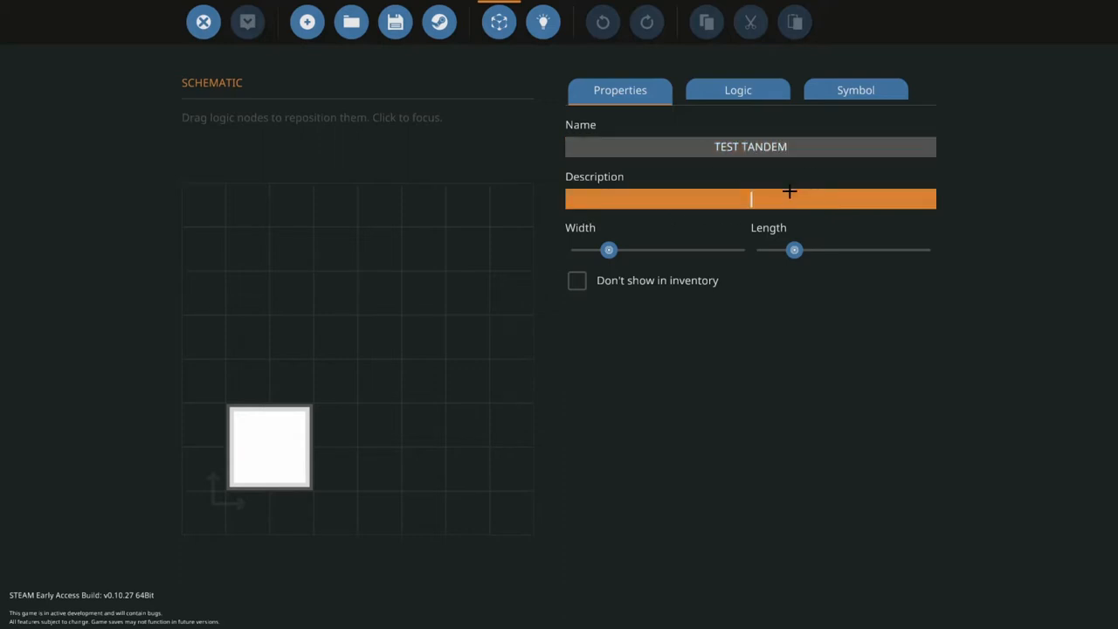
Add a number input node named 'Roll Input' in the Logic tab
left_click(738, 90)
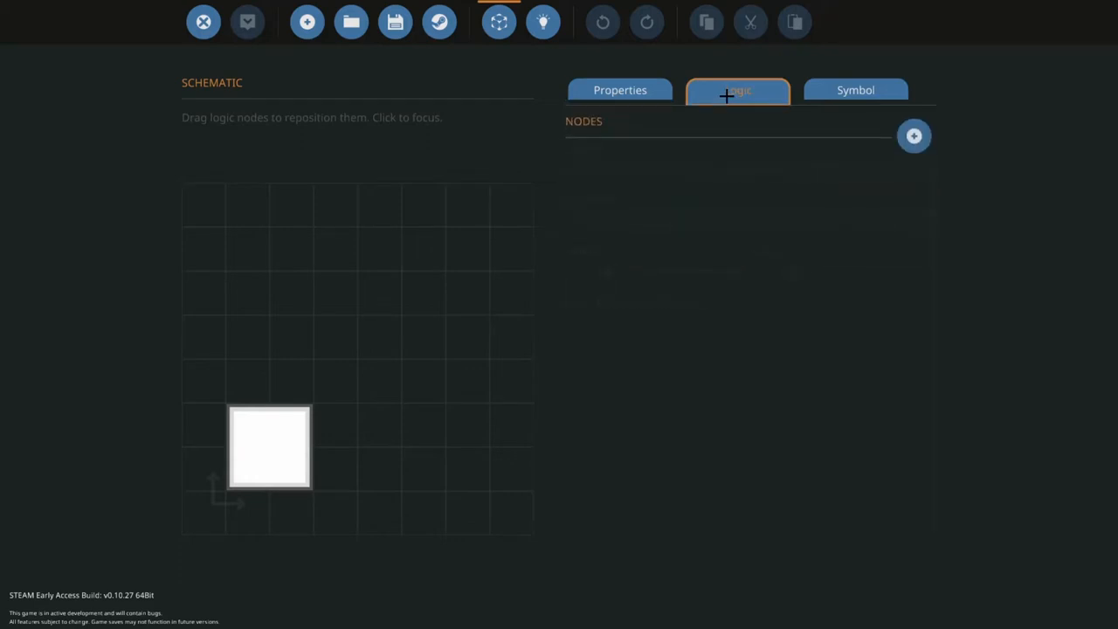
left_click(914, 135)
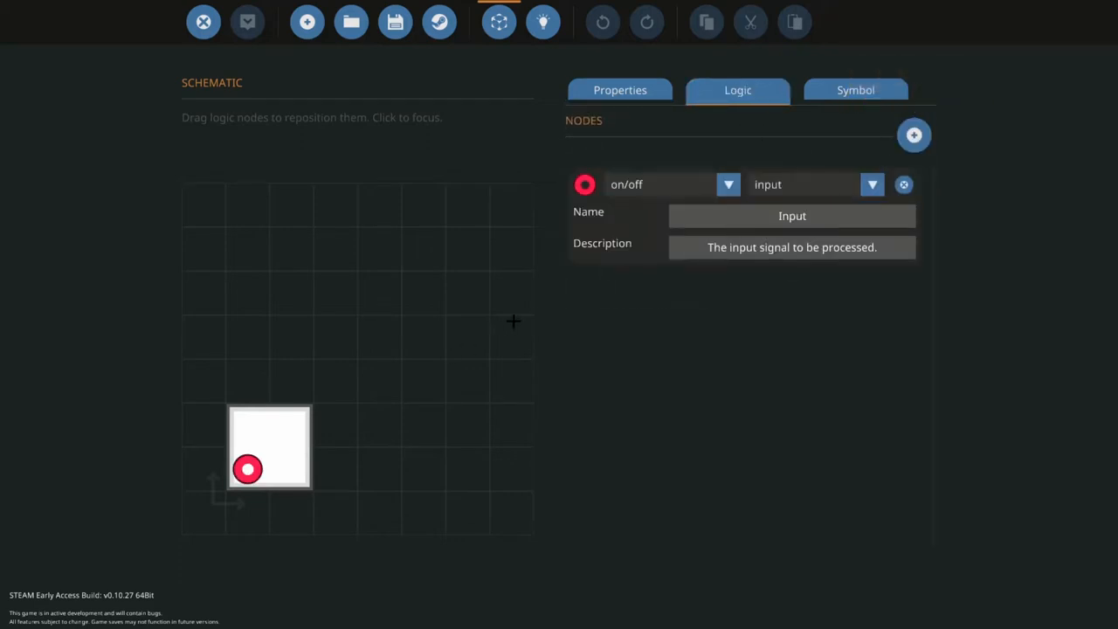
left_click(729, 185)
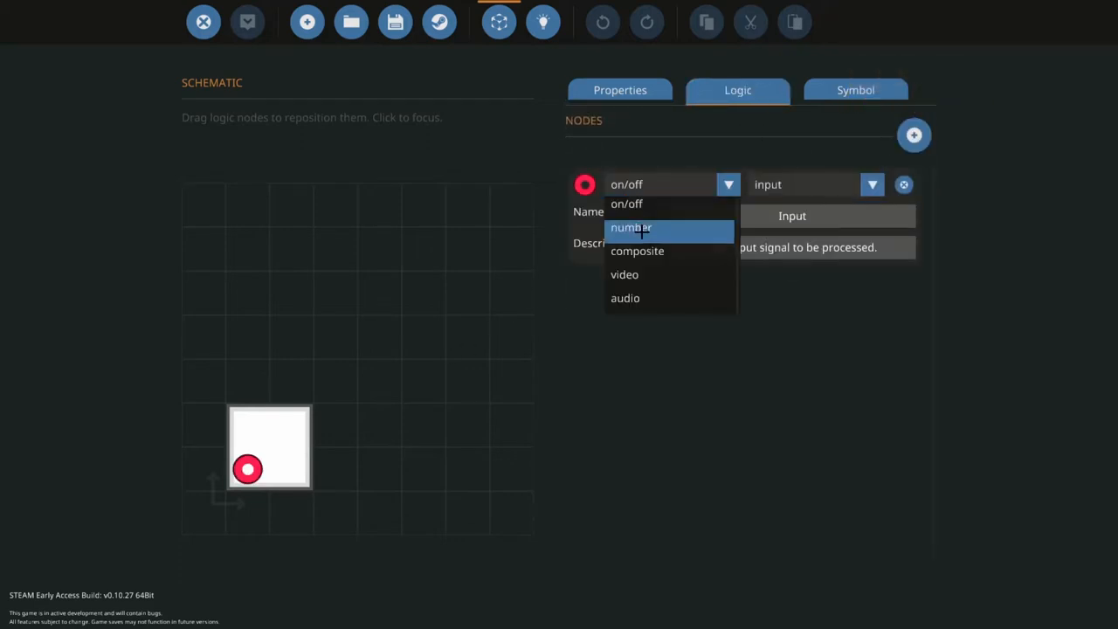
left_click(631, 227)
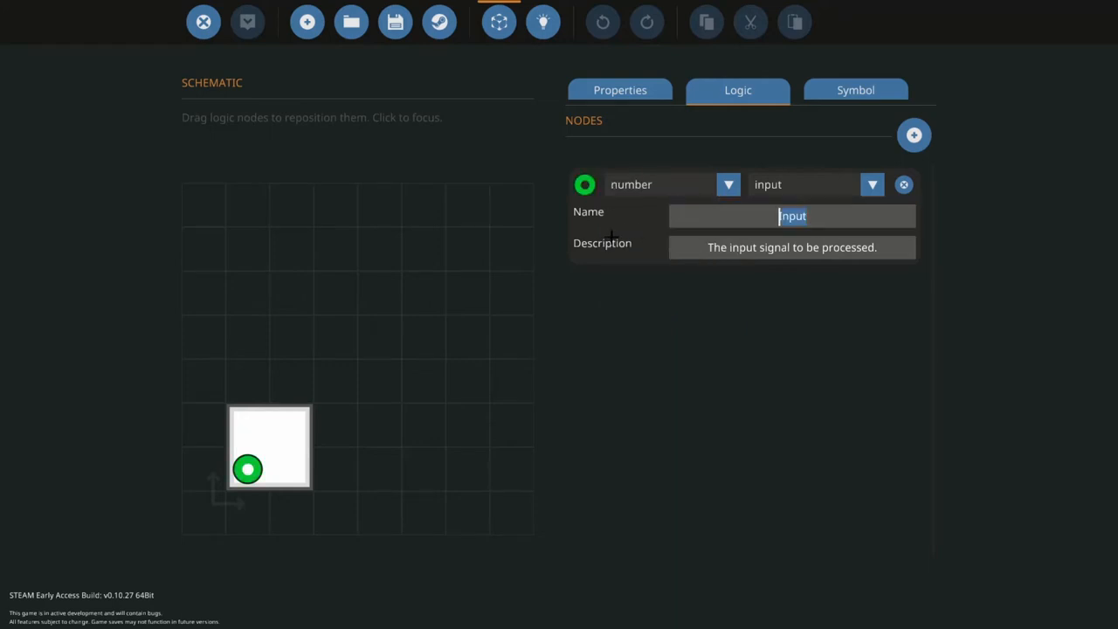
type("Roll 1")
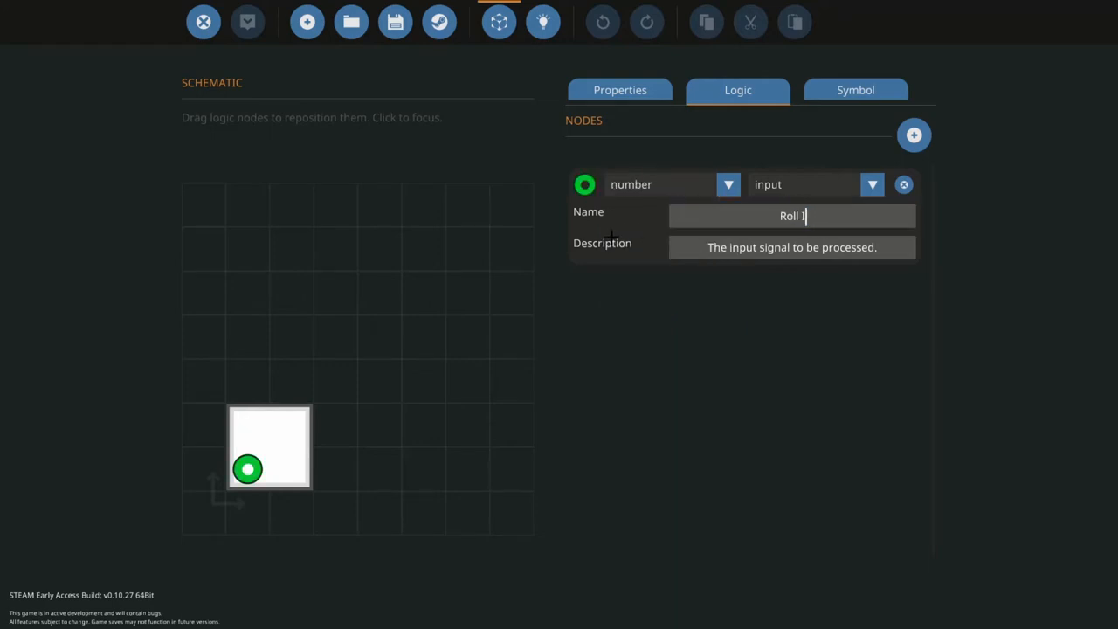
type("nput")
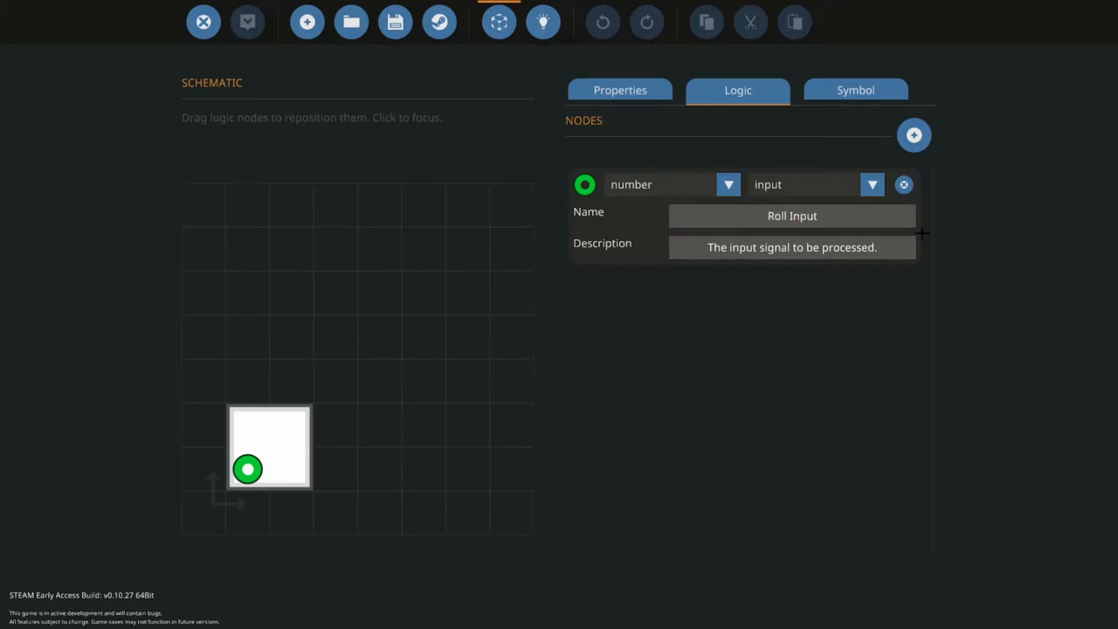
triple_click(792, 247)
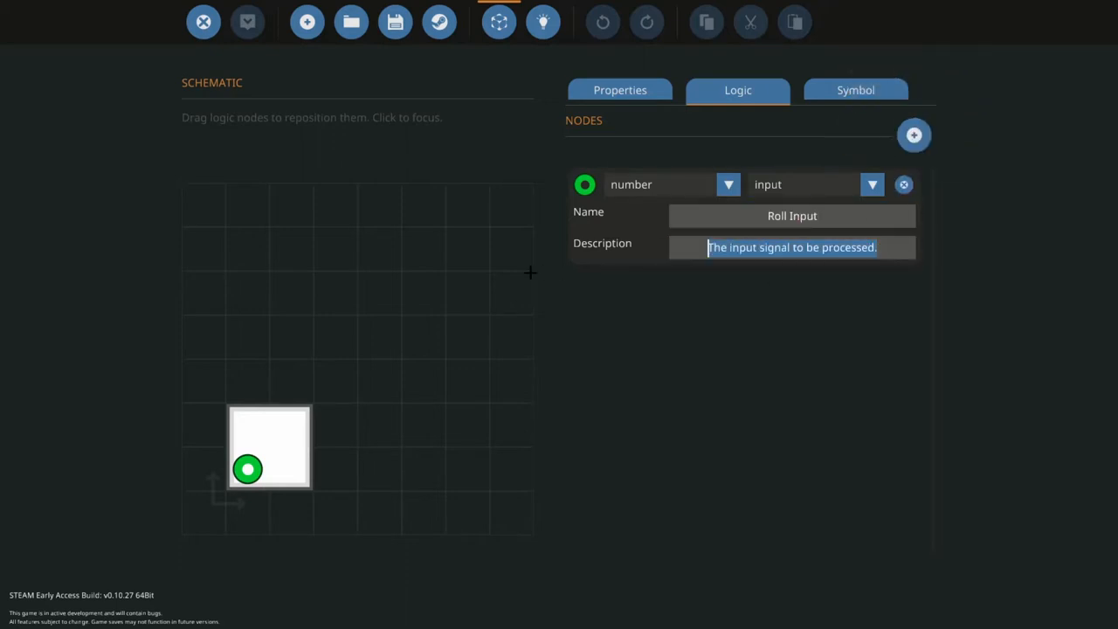
Add the second number input node and a third node described 'To rotor'
left_click(913, 135)
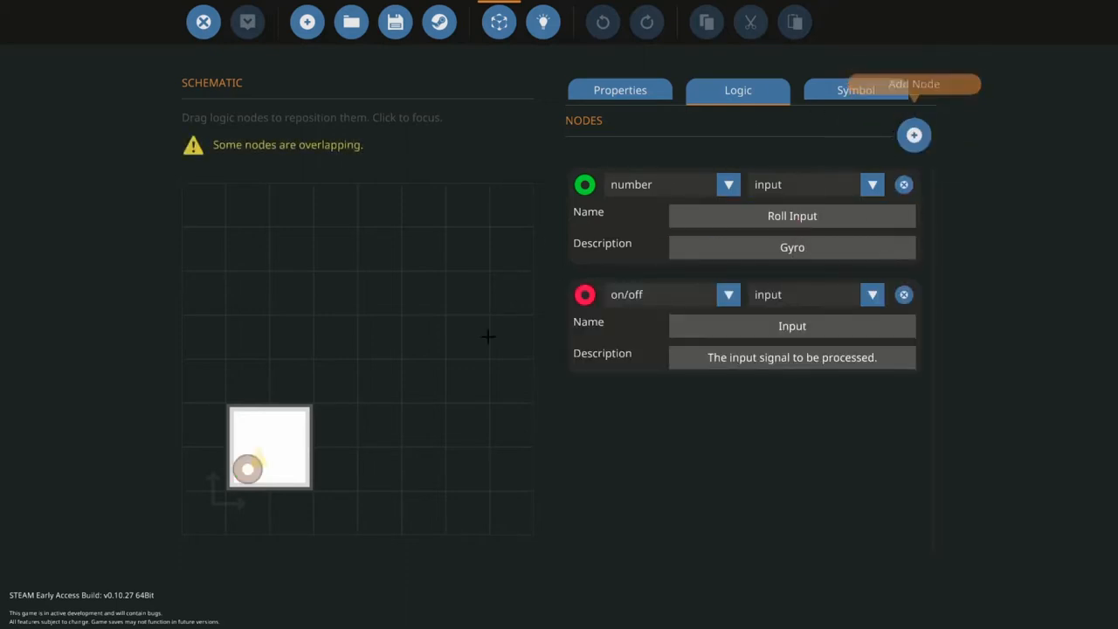
left_click(728, 295)
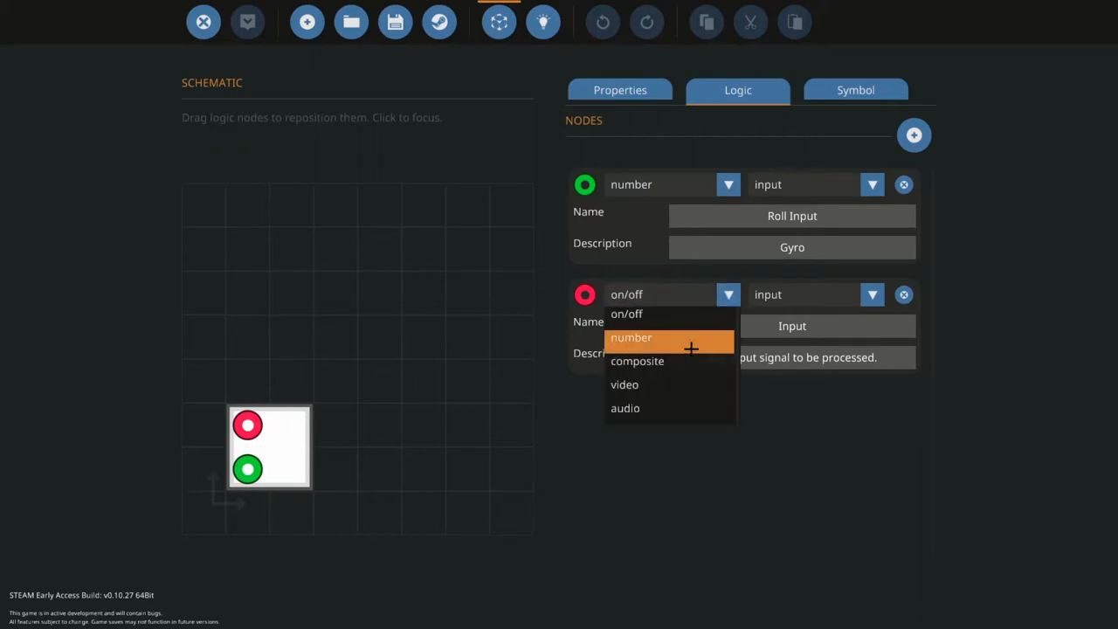
left_click(631, 337)
type("Gyro")
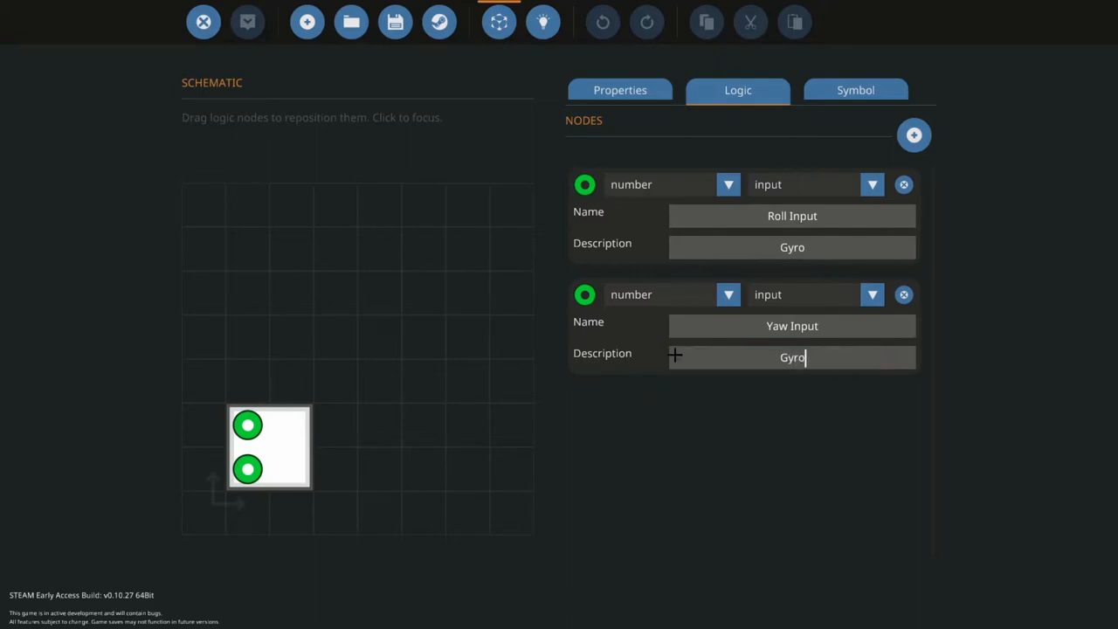
left_click(914, 135)
type("Front Roll")
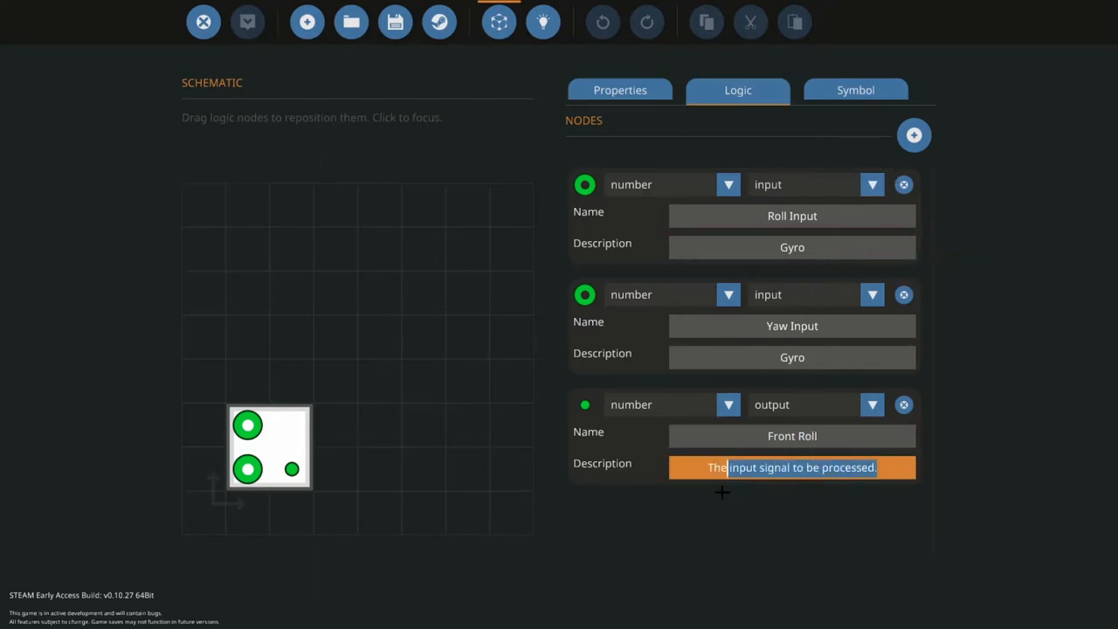
type("T")
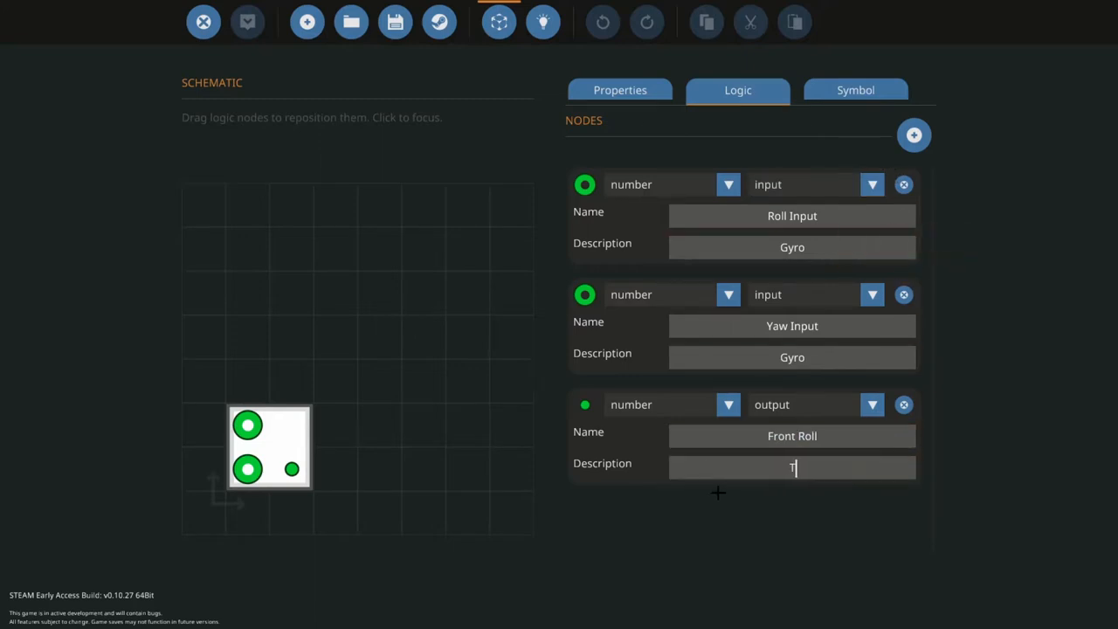
type("o prop")
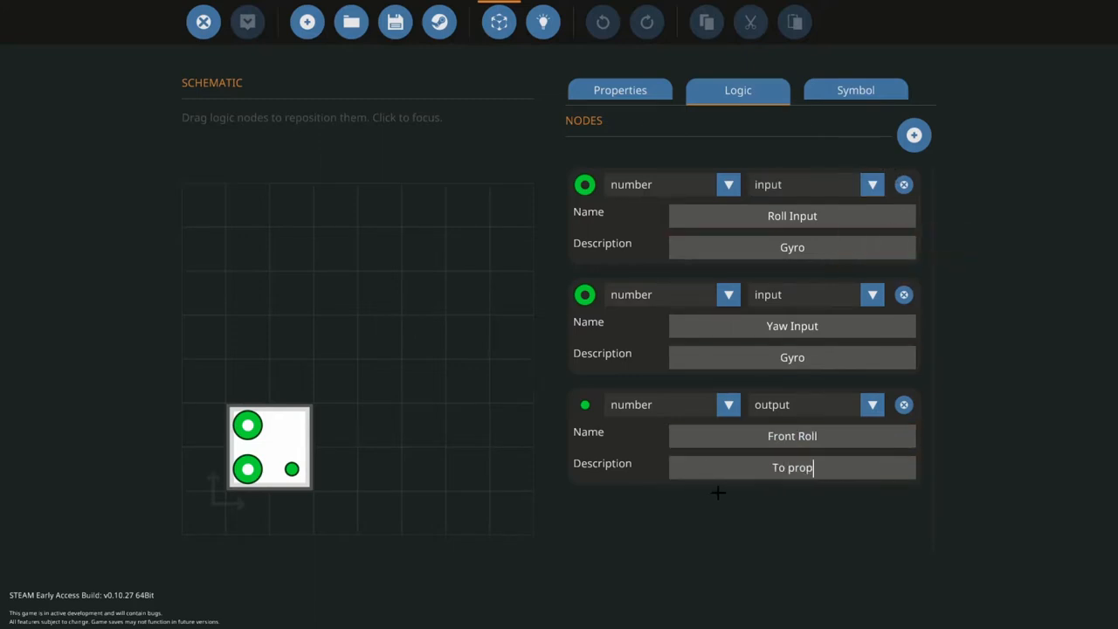
key("BackSpace")
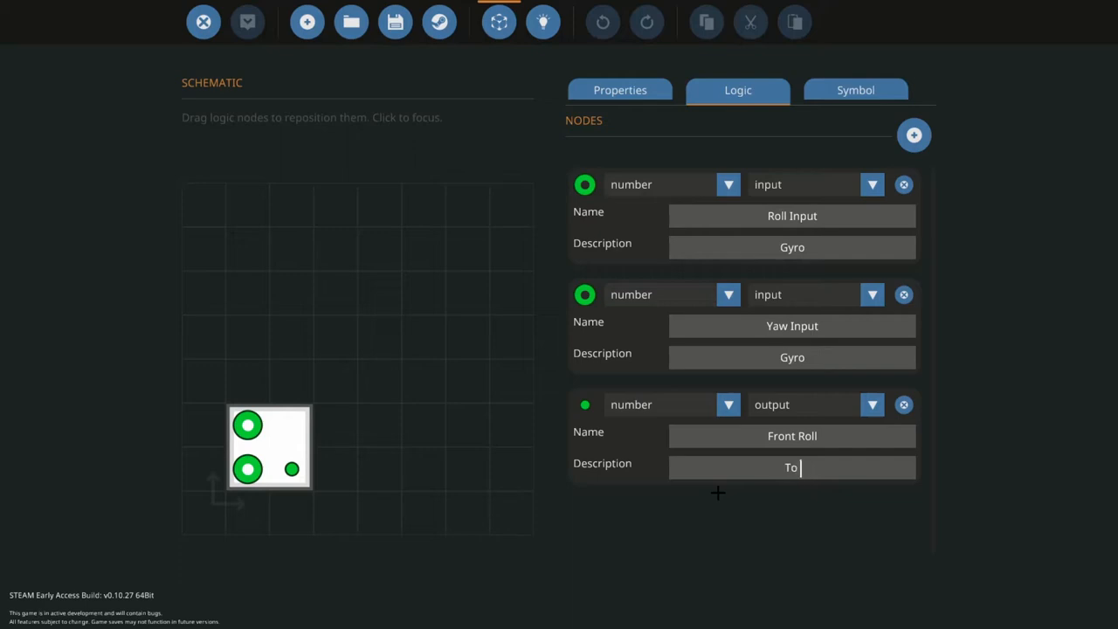
type("rotor")
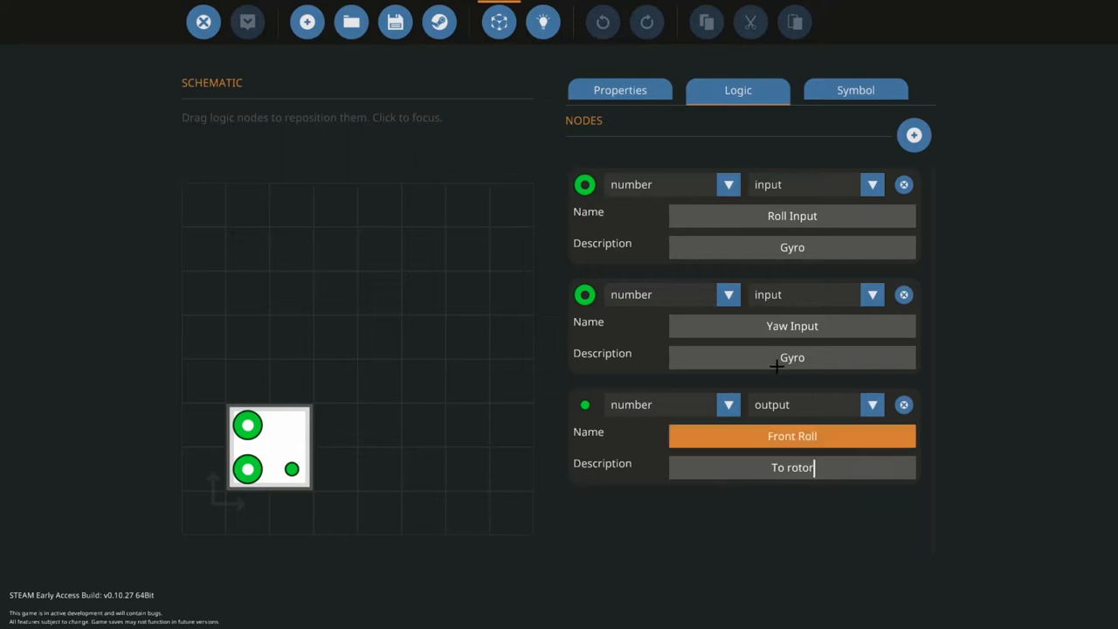
Add a fourth node with a roll-to-rotor description for the Rear Roll output
left_click(914, 135)
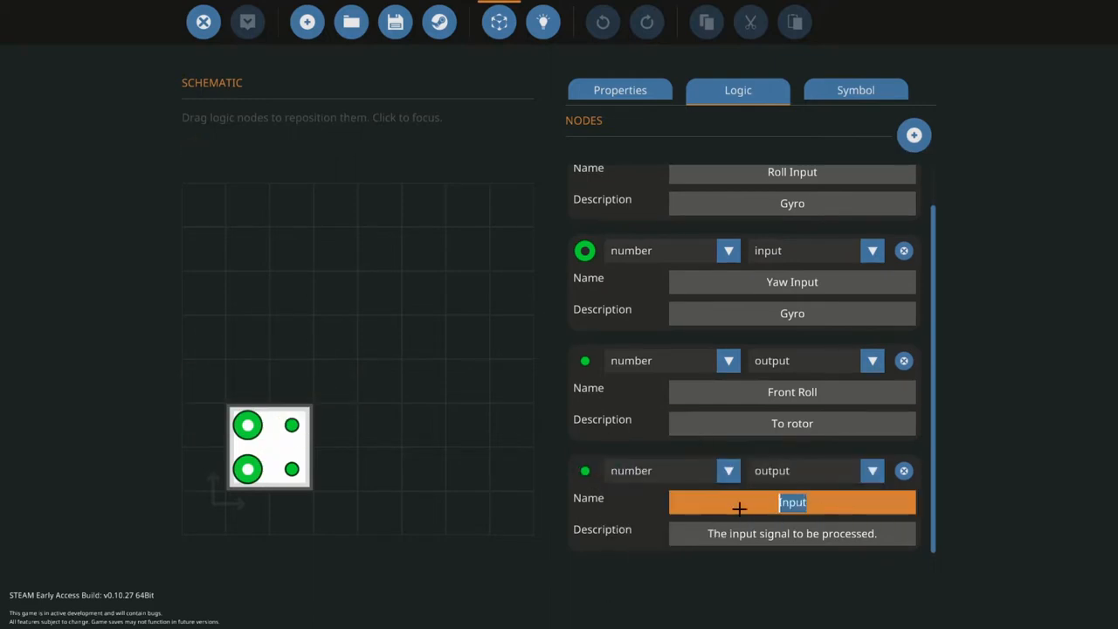
type("To roll")
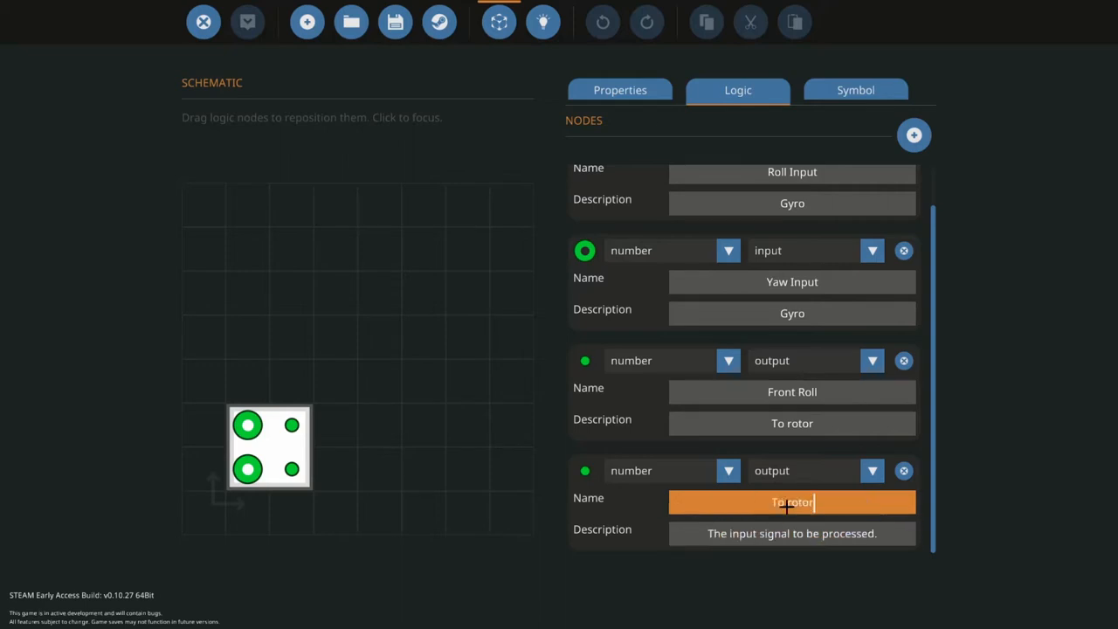
type("Rear Roll")
left_click(793, 533)
type("To")
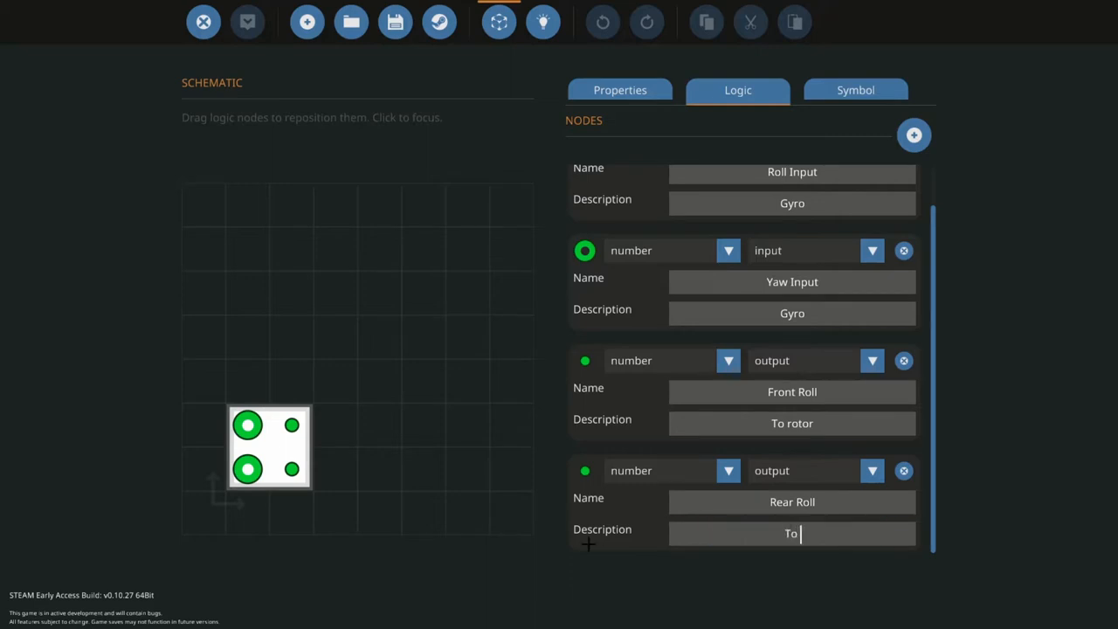
type("rotor")
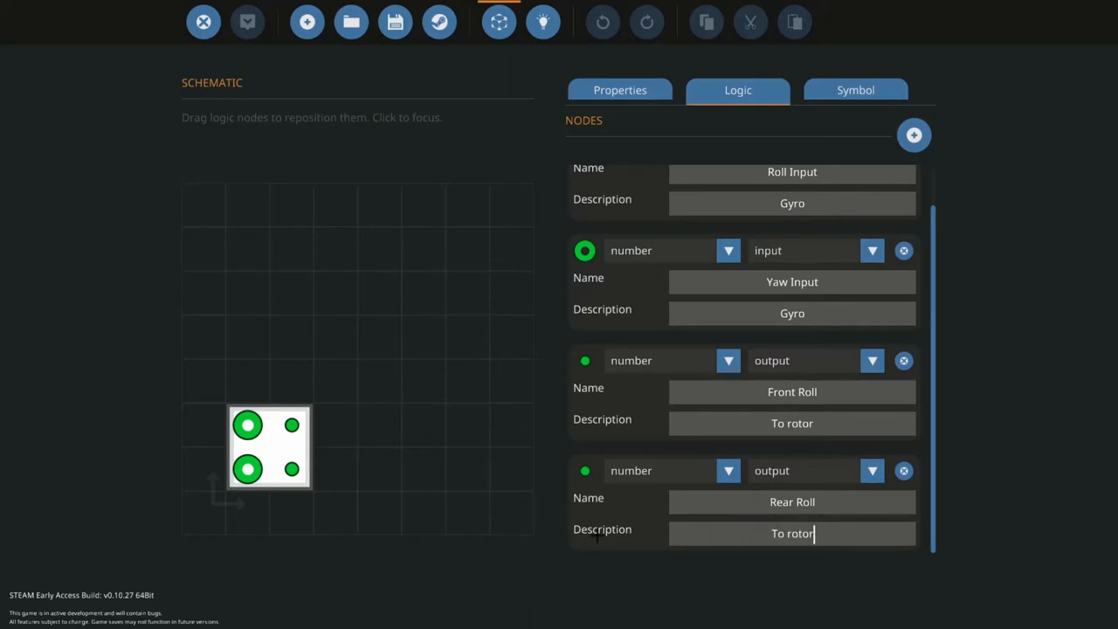
left_click(855, 90)
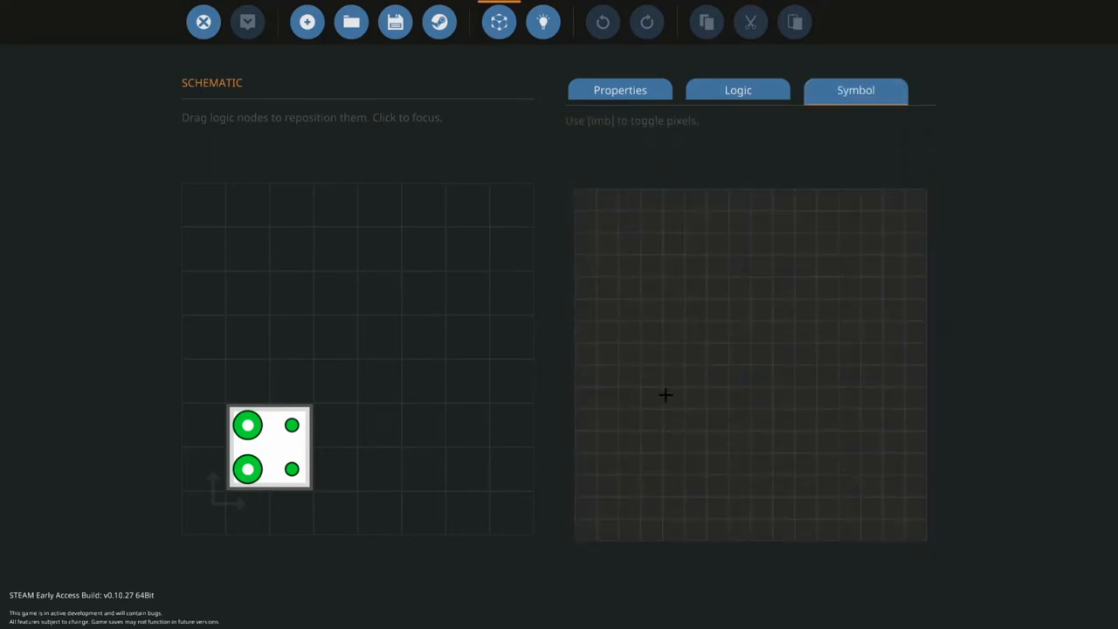
mouse_move(636, 427)
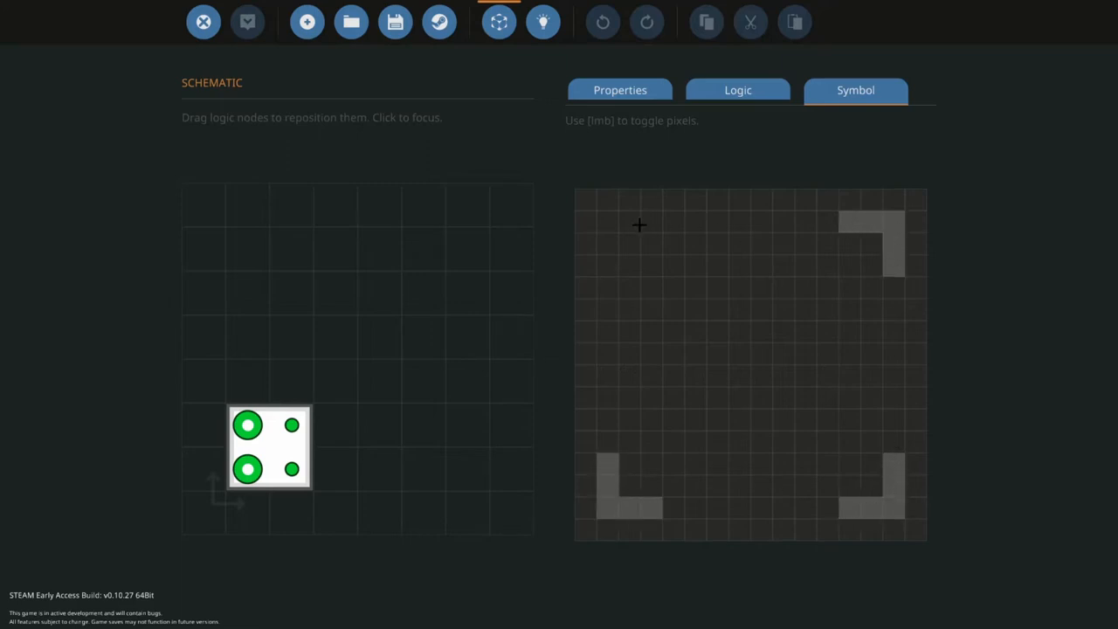
Fill in corner-bracket pixels on the microcontroller's symbol grid
left_click(639, 225)
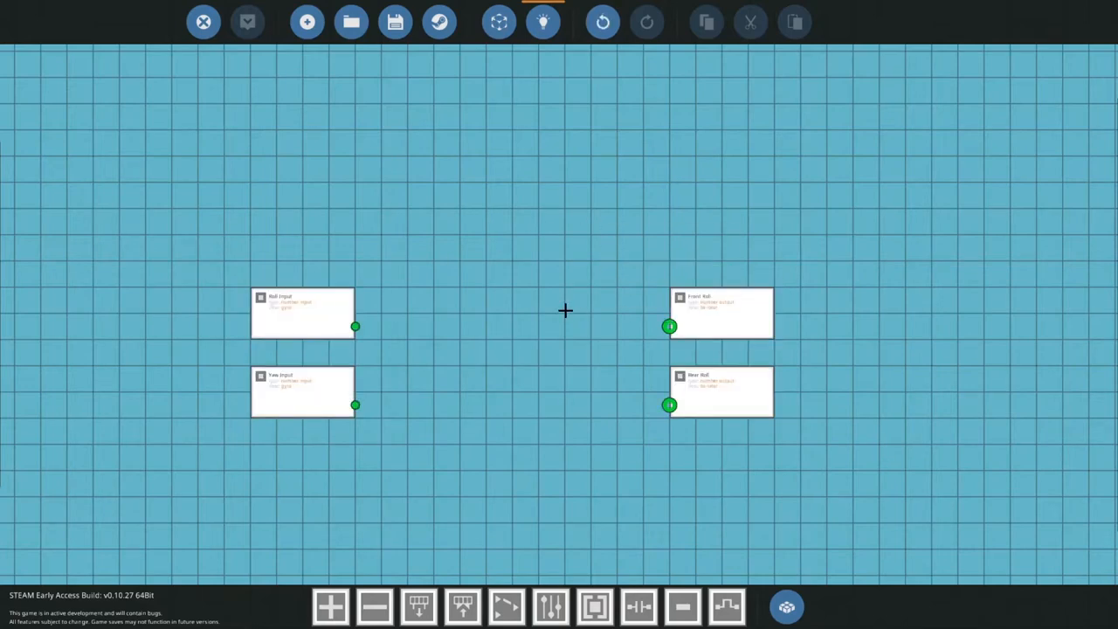
mouse_move(543, 318)
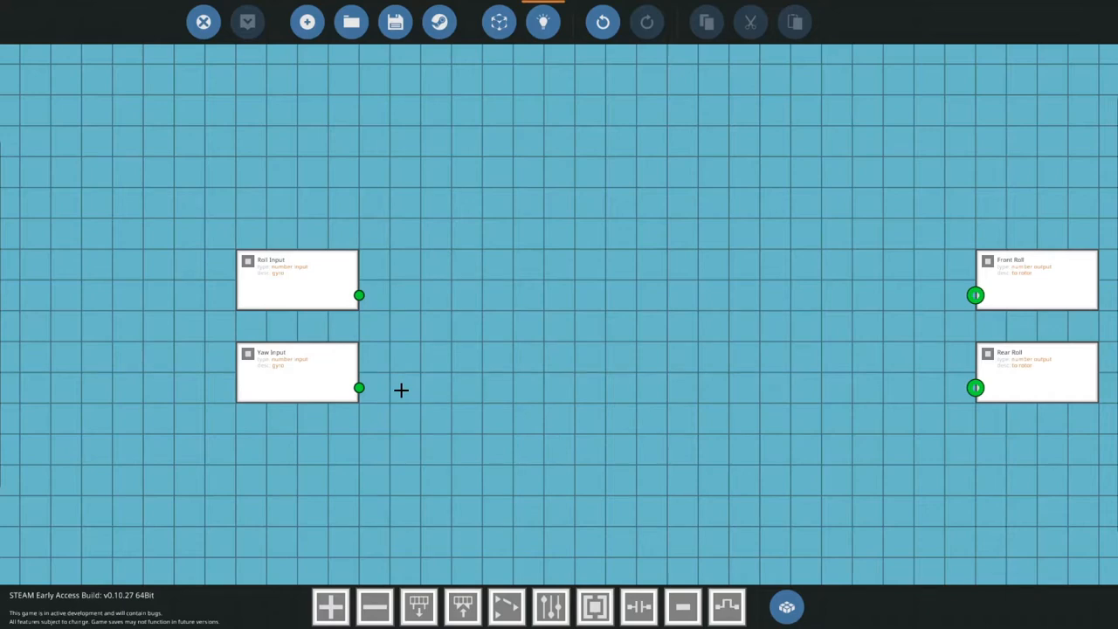
mouse_move(577, 361)
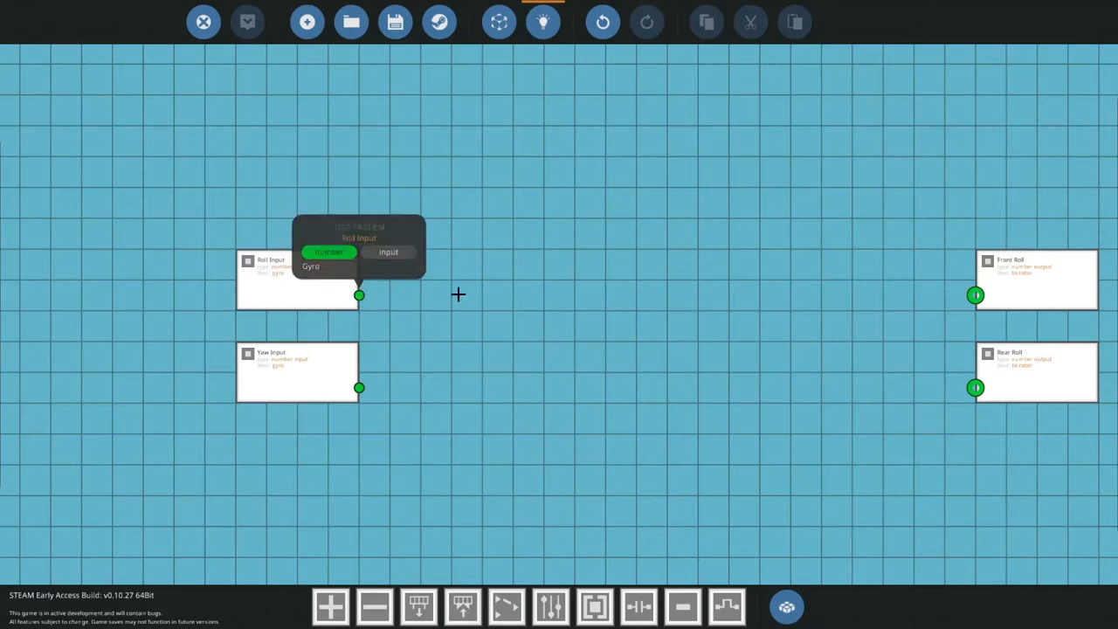
mouse_move(976, 387)
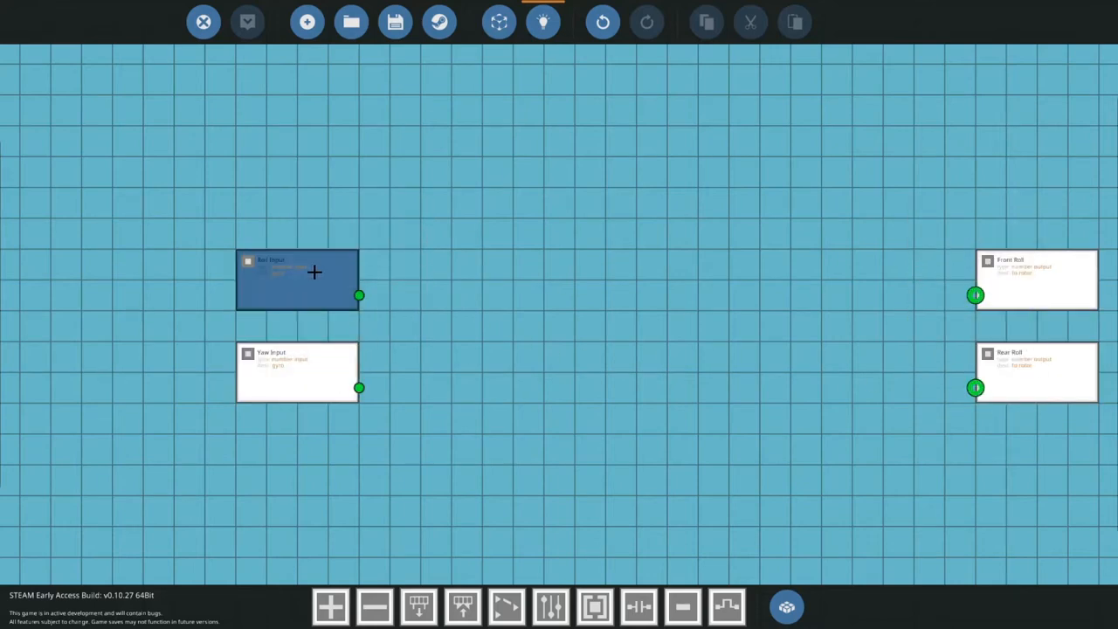
Move the Front Roll and Rear Roll output nodes to the far right of the canvas
left_click(503, 394)
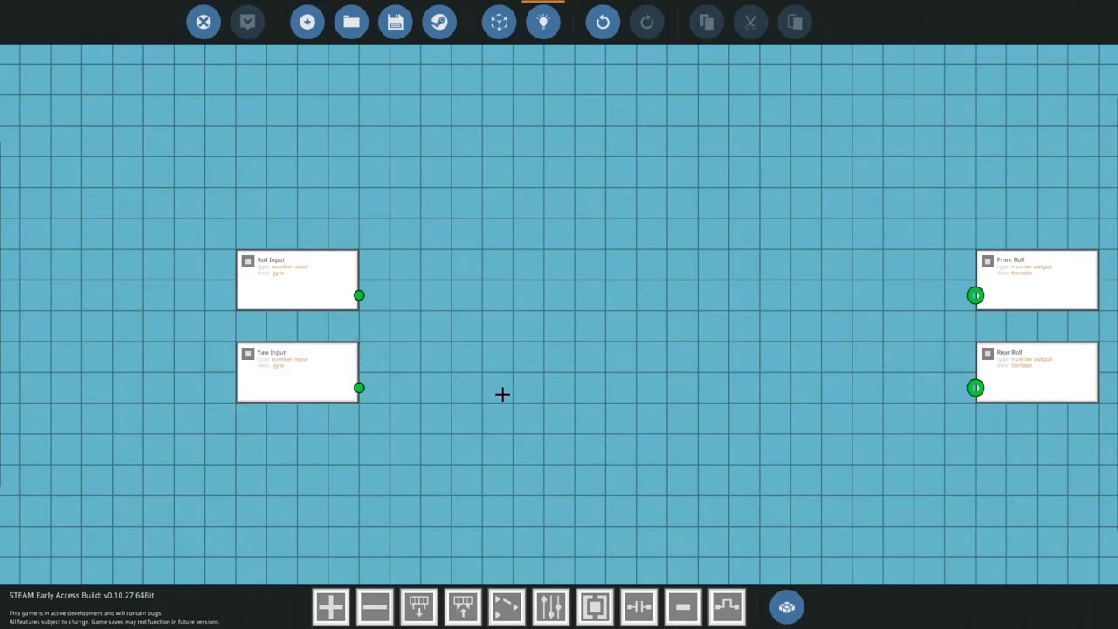
mouse_move(552, 439)
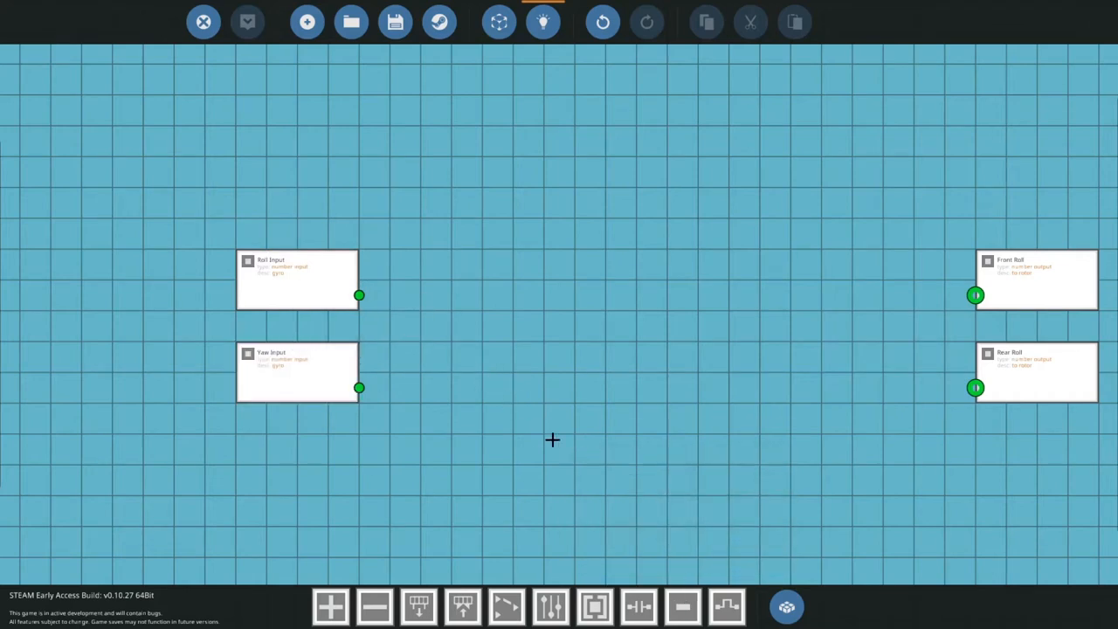
mouse_move(594, 435)
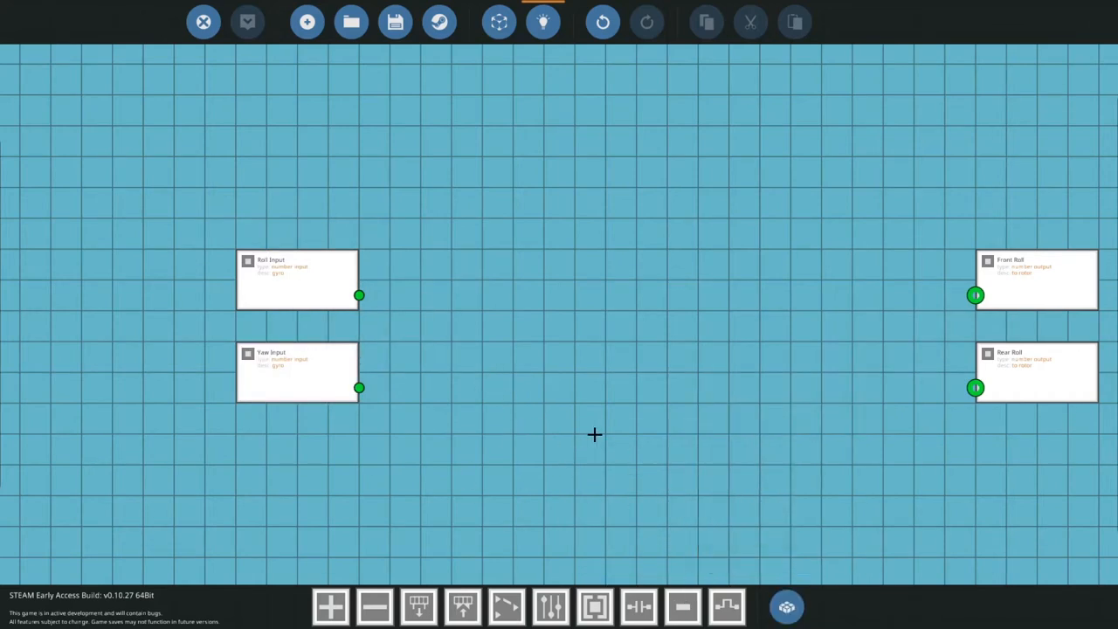
mouse_move(550, 325)
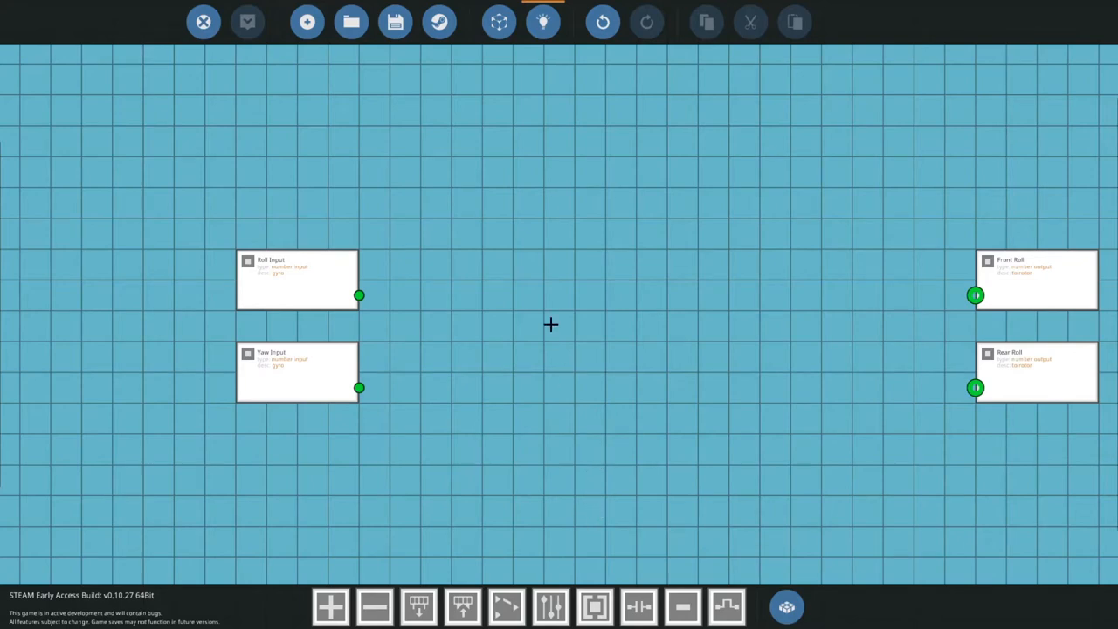
mouse_move(447, 342)
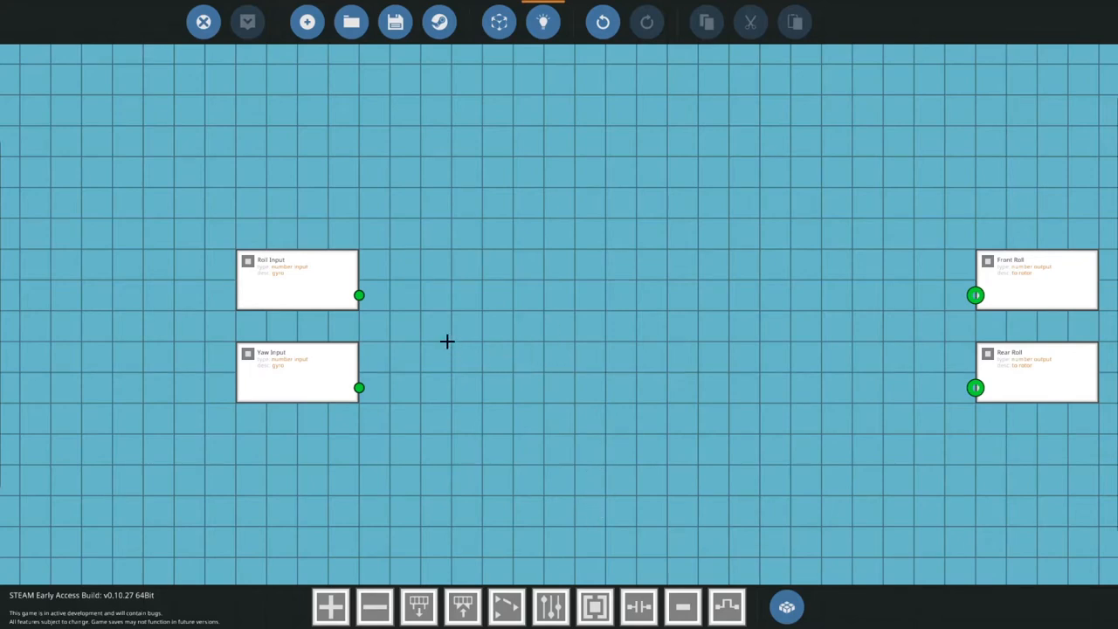
mouse_move(669, 338)
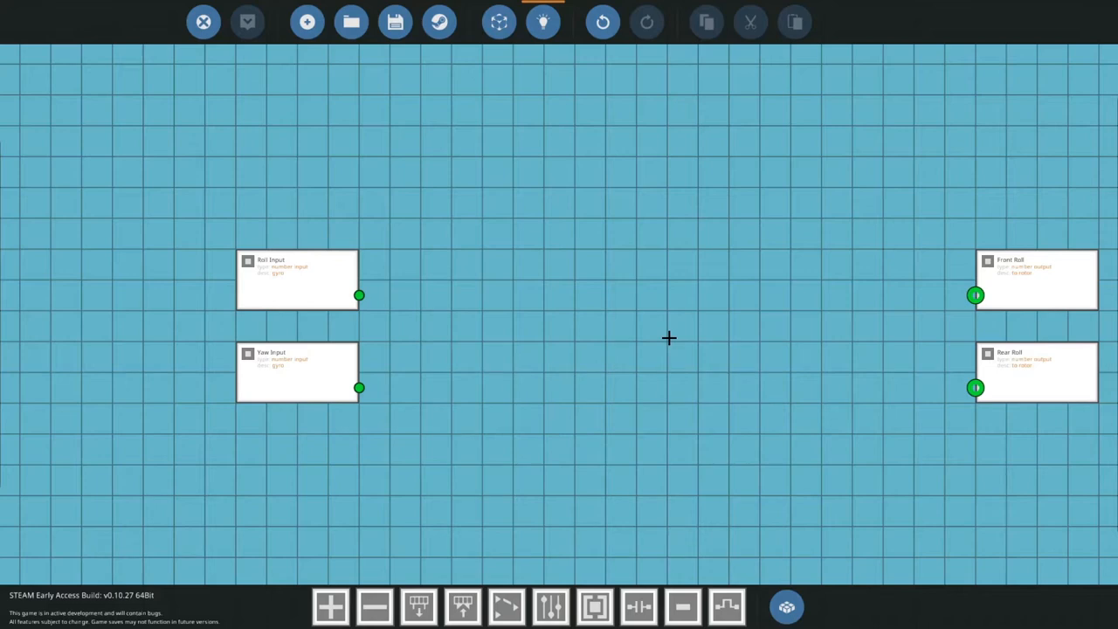
mouse_move(394, 308)
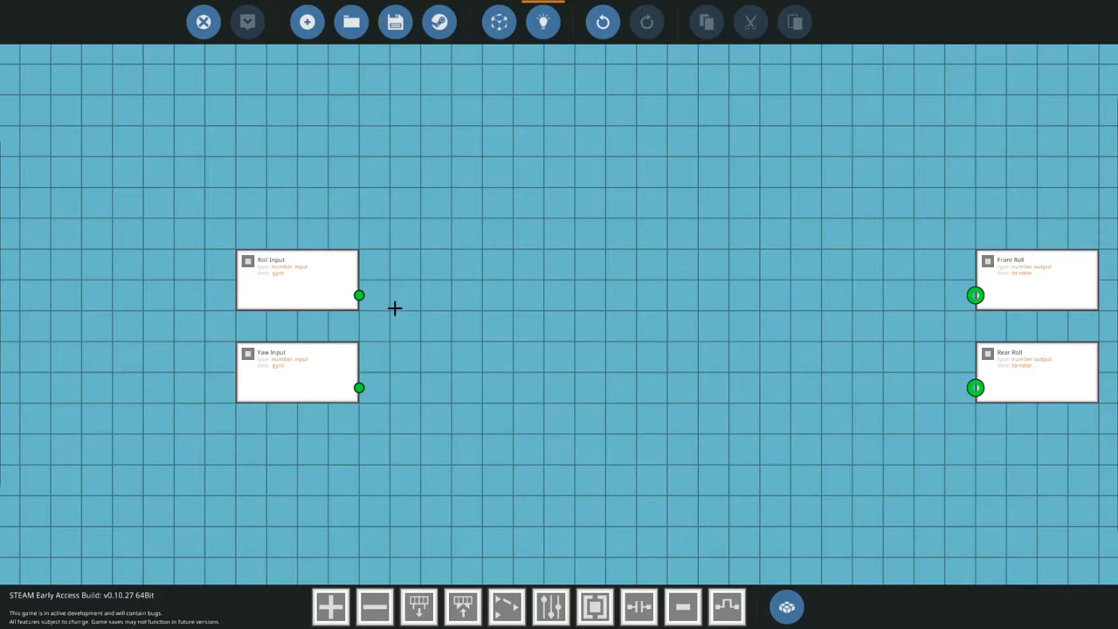
Wire Roll Input's output pin to the Front Roll and Rear Roll outputs
left_click_drag(360, 296, 415, 356)
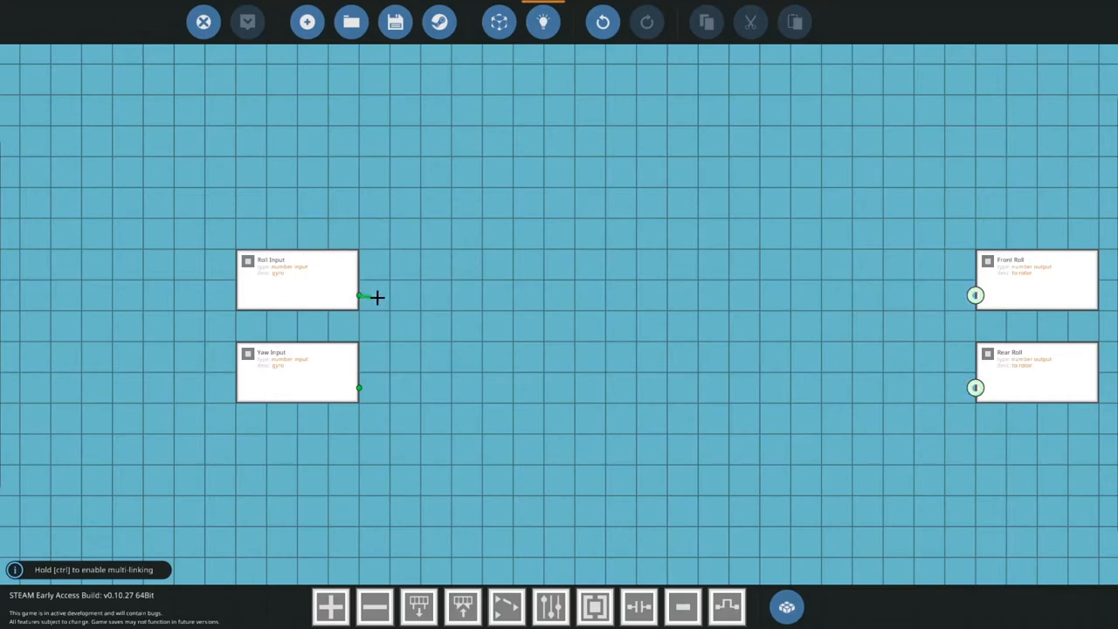
left_click_drag(359, 295, 976, 295)
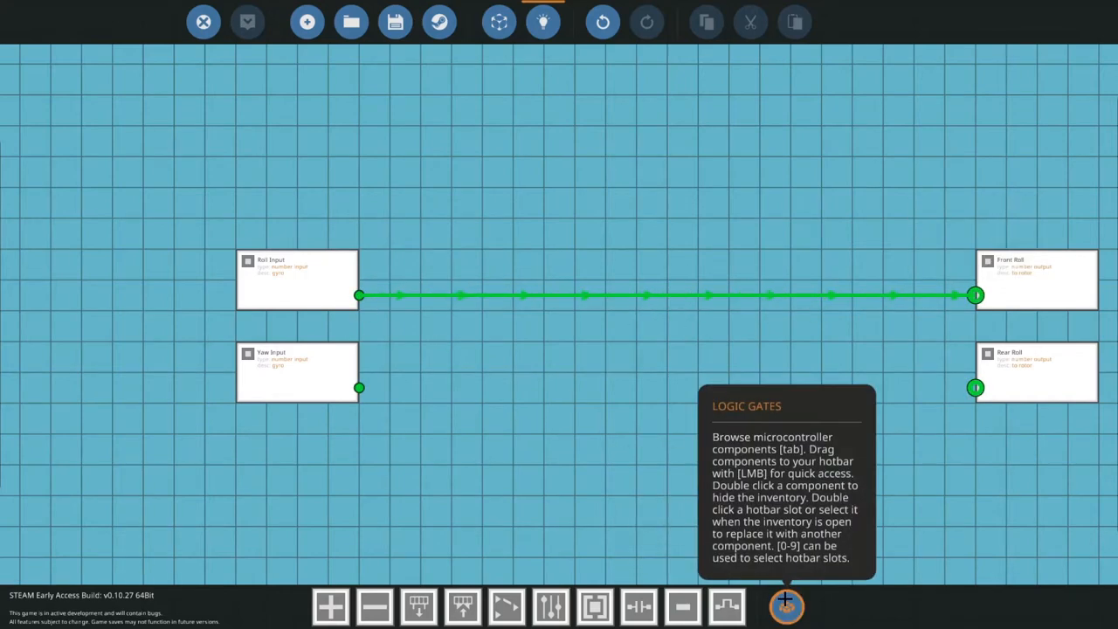
left_click(785, 605)
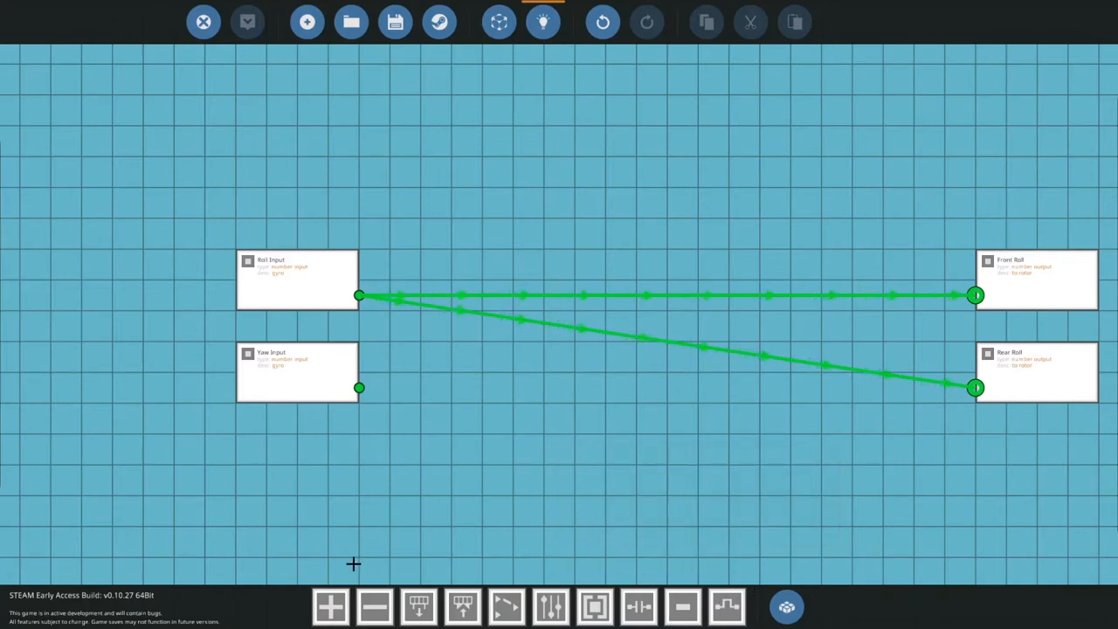
mouse_move(330, 607)
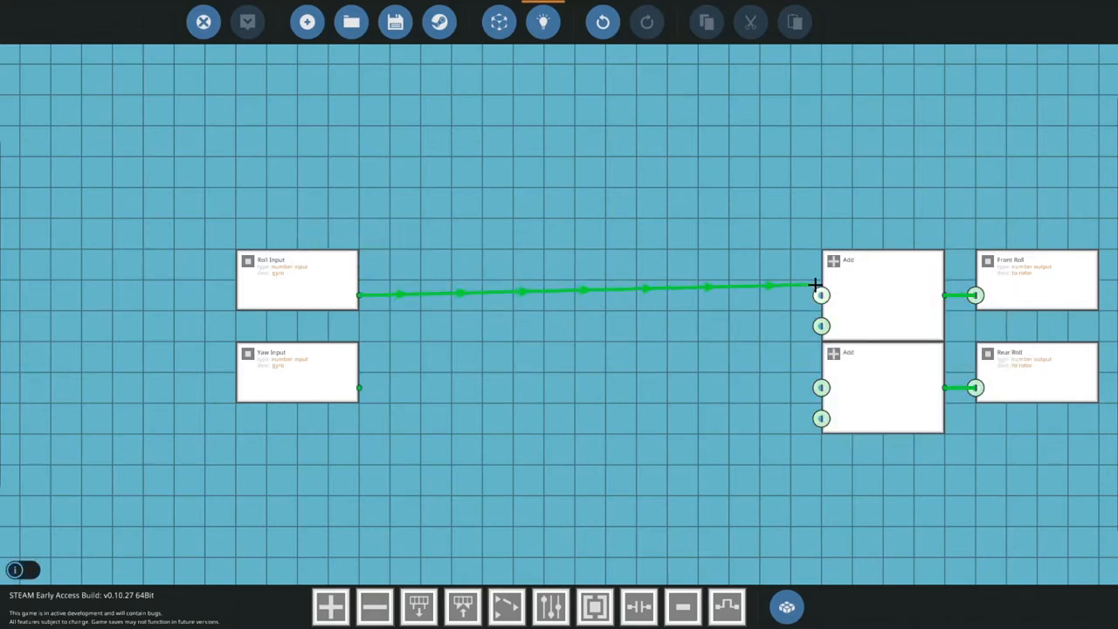
Link Roll Input to both the upper and lower Add blocks
left_click_drag(359, 294, 822, 387)
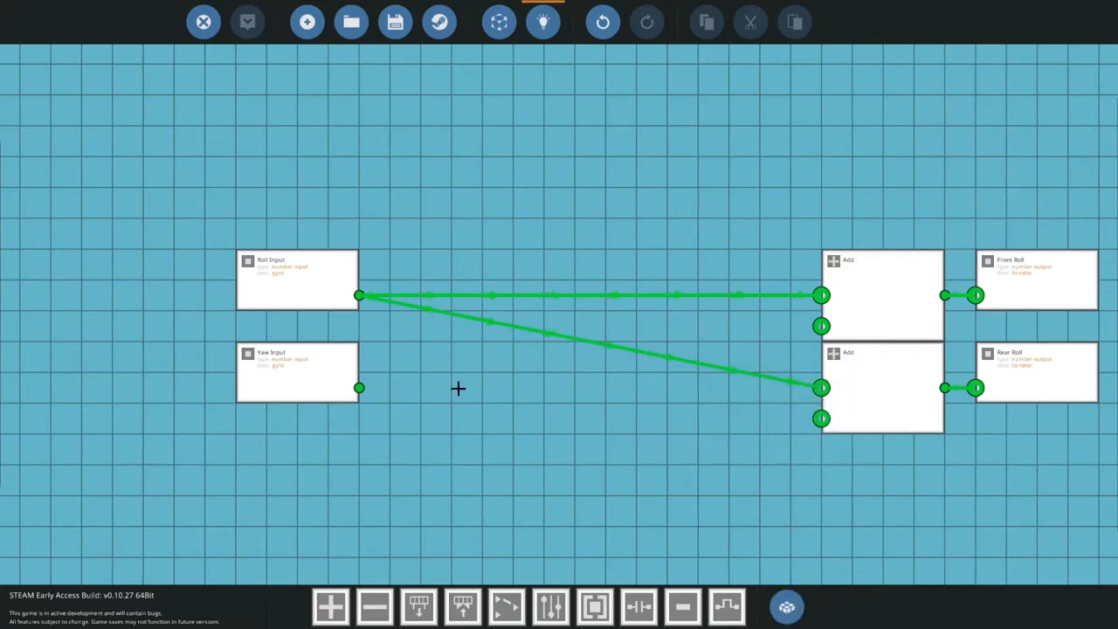
left_click_drag(358, 388, 821, 328)
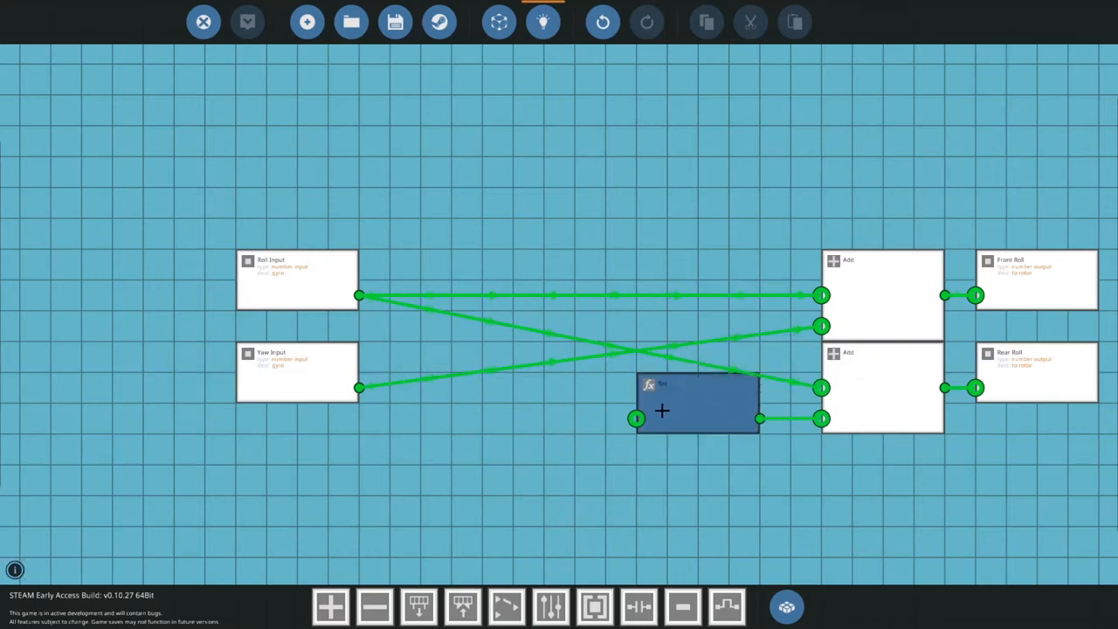
Wire Yaw Input into the f(x) block and edit its expression to negate it
double_click(696, 402)
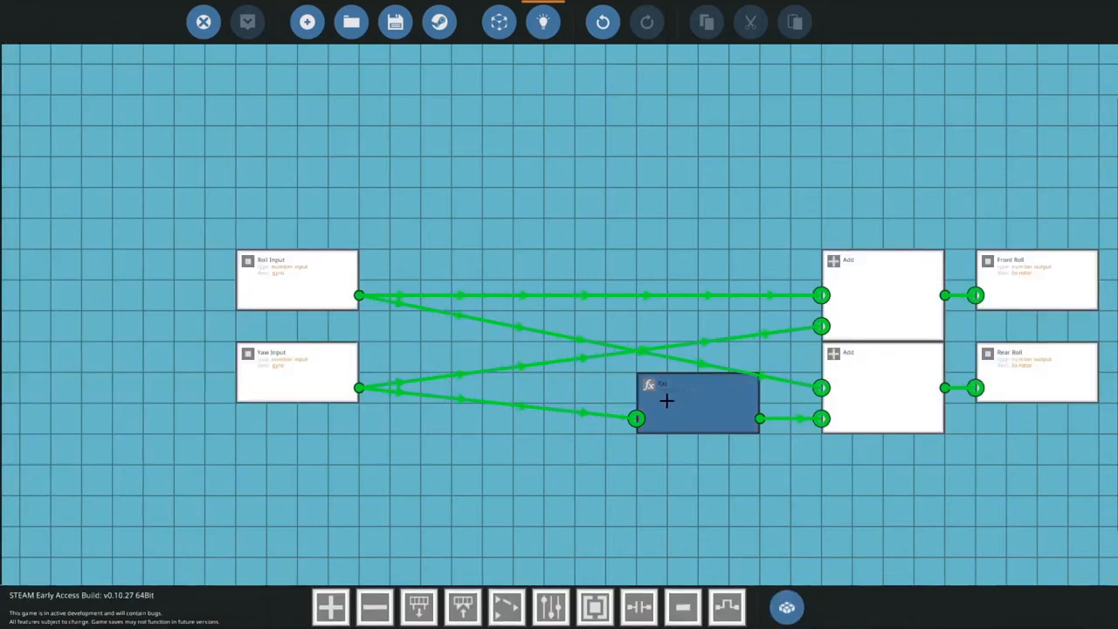
left_click_drag(699, 401, 450, 367)
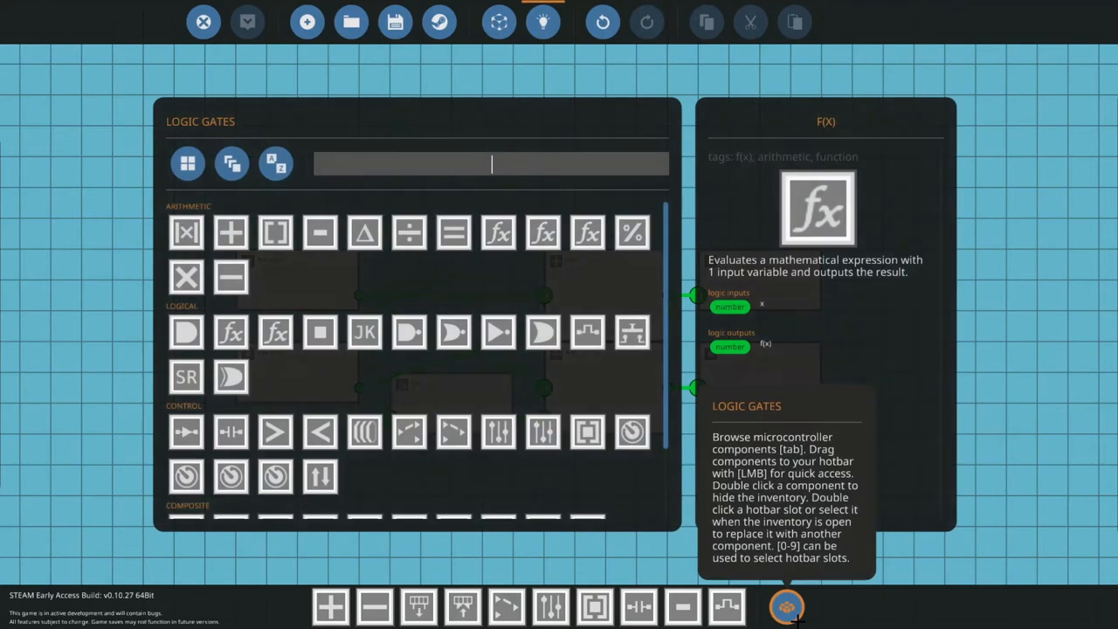
type("numer")
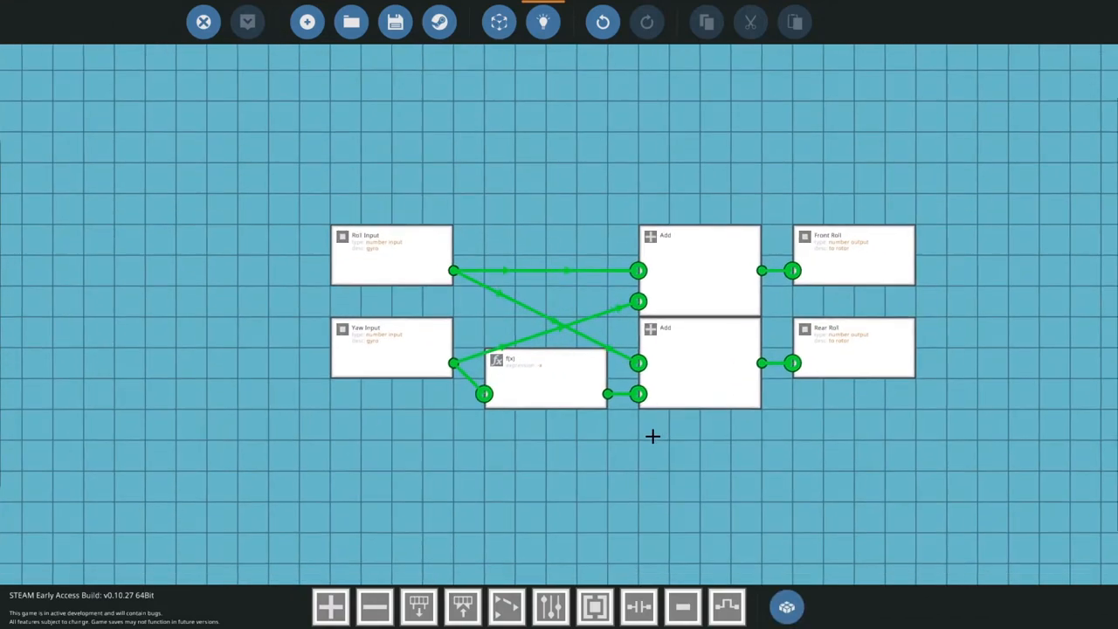
double_click(542, 376)
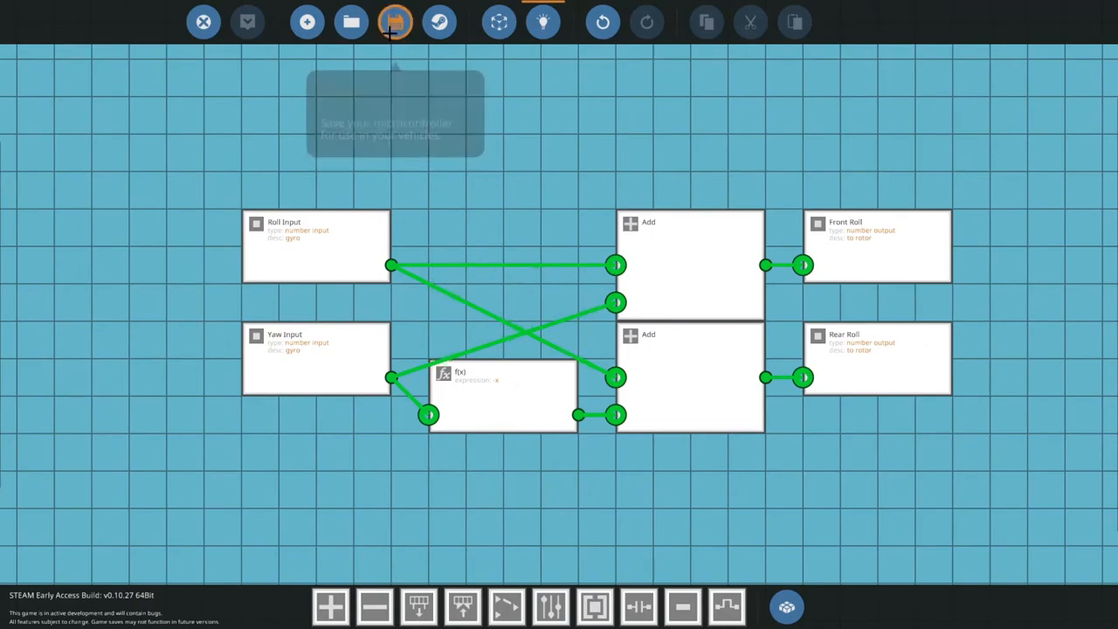
Save the microcontroller, entering the name 'TEST'
left_click(394, 22)
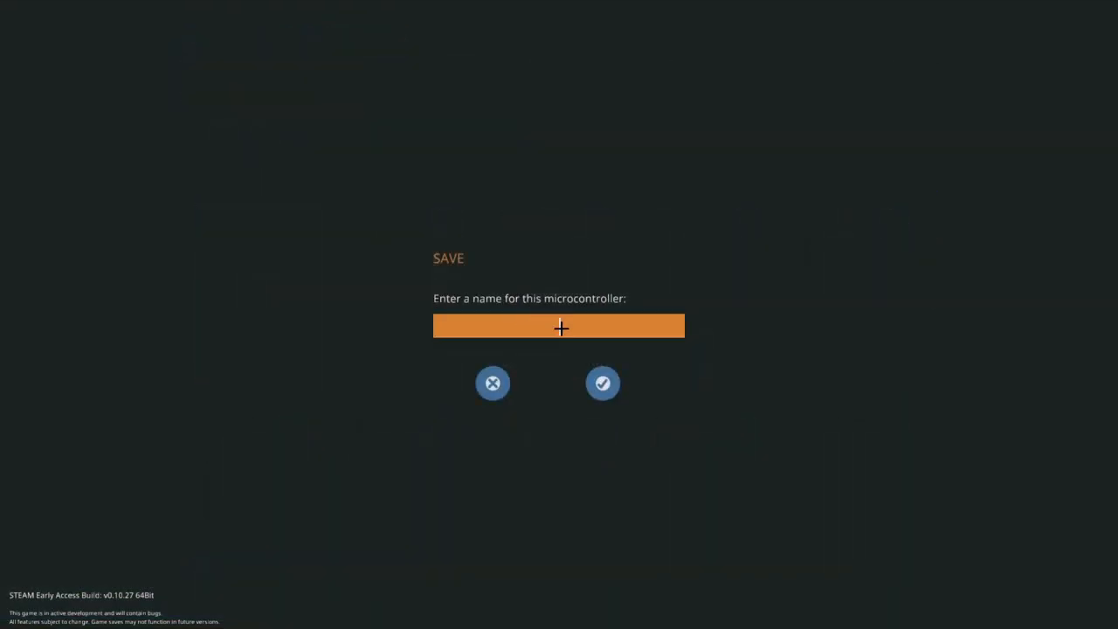
type("TEST")
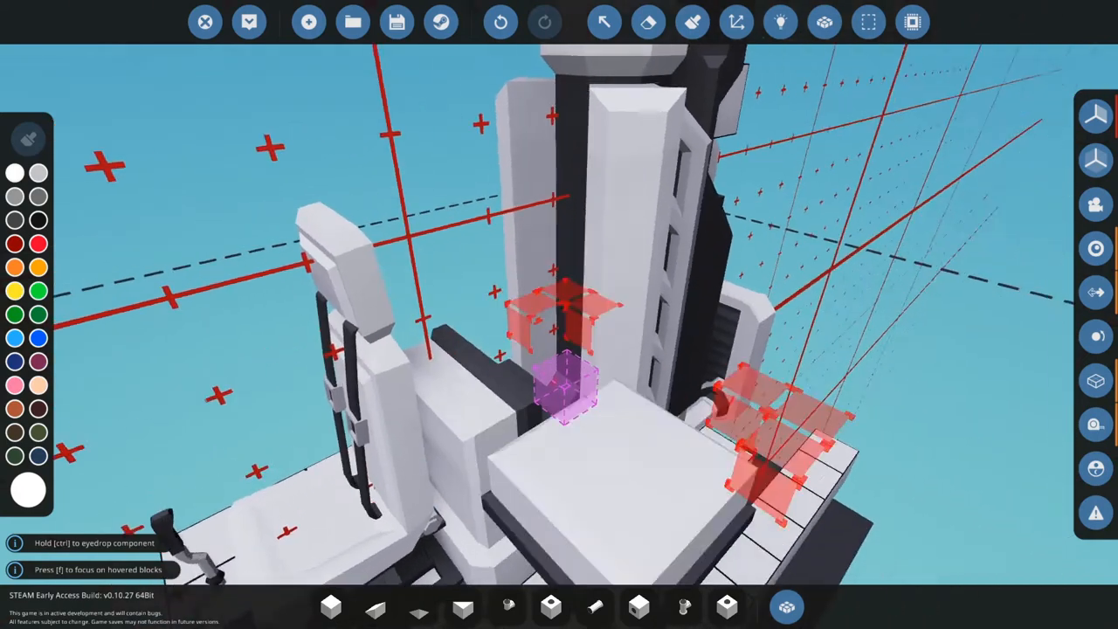
Attach a large rotor at each end of a long boom above the seat and engine
left_click(779, 22)
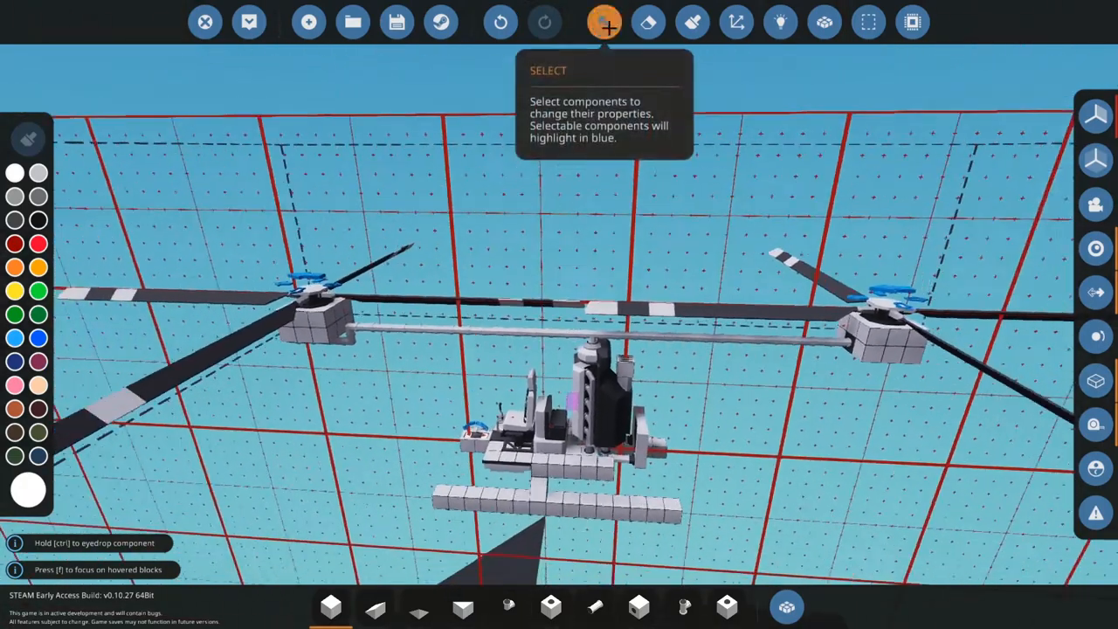
Select a large rotor to show its properties: four blades at neutral pitch
left_click(434, 324)
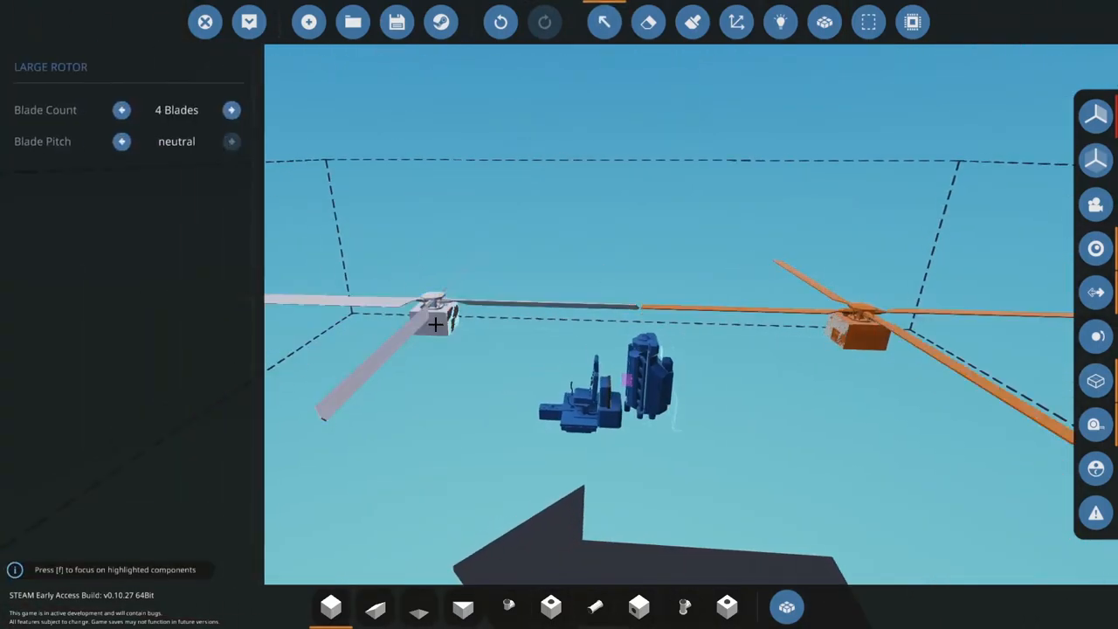